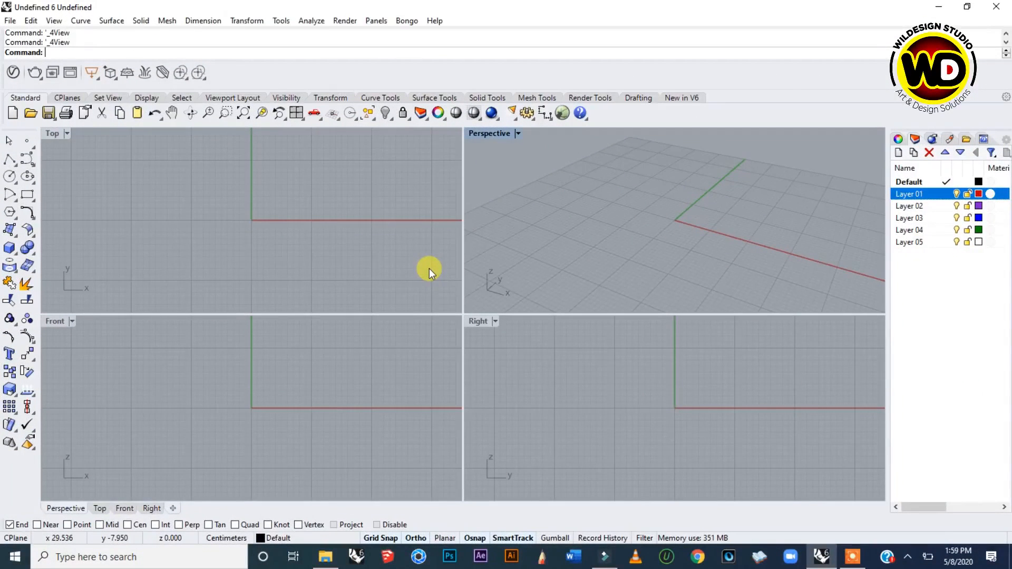
{"action": "mouse_move", "coordinate": [360, 228]}
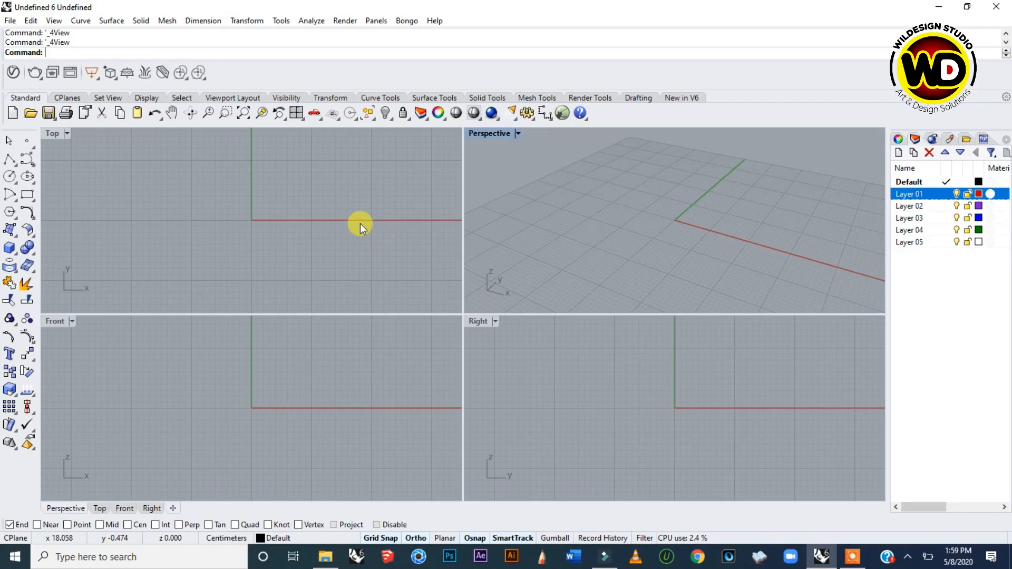
{"action": "mouse_move", "coordinate": [55, 321]}
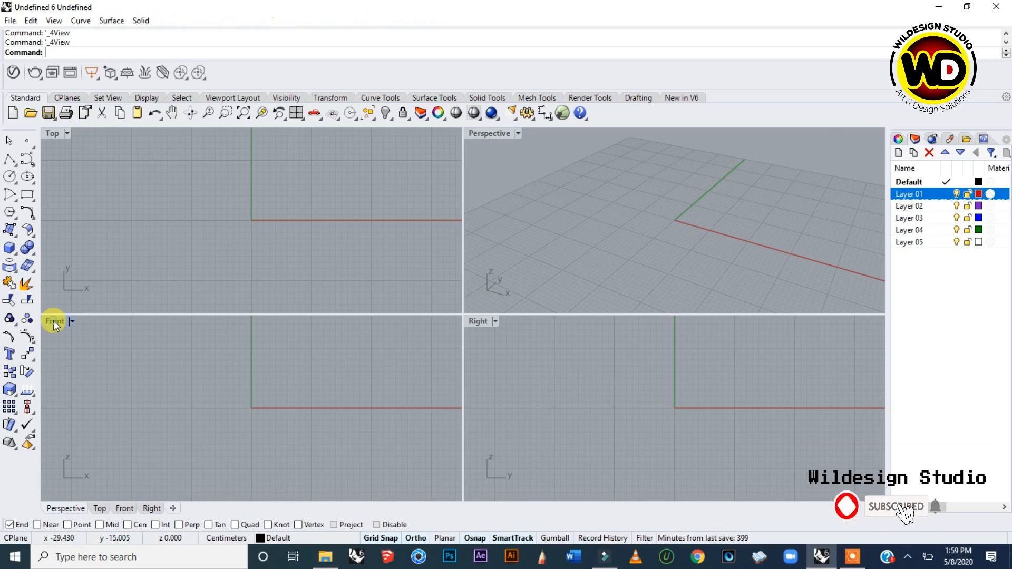
Step: Maximize the Front viewport to fill the whole modelling area
{"action": "double_click", "coordinate": [55, 320]}
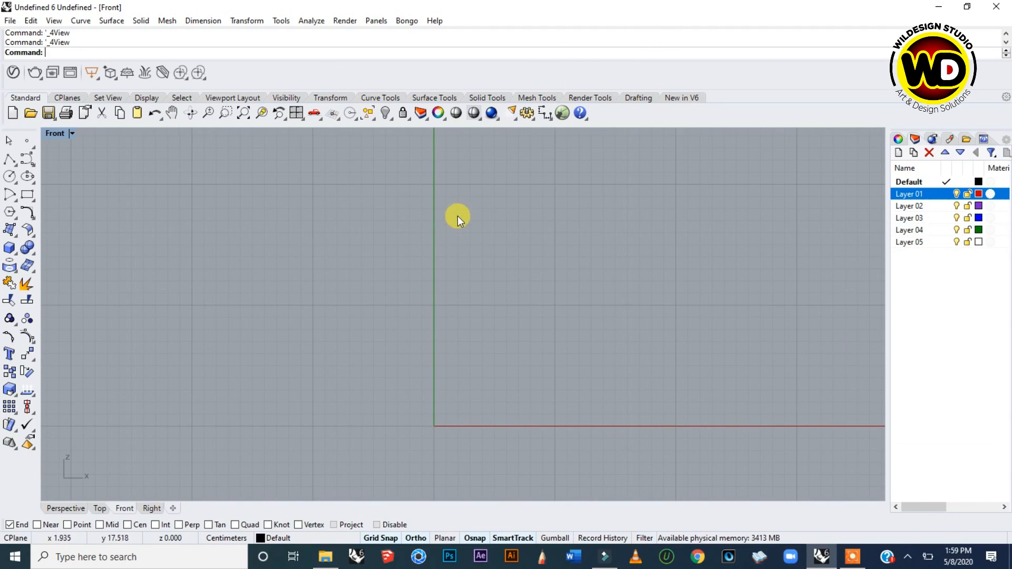
{"action": "mouse_move", "coordinate": [437, 308]}
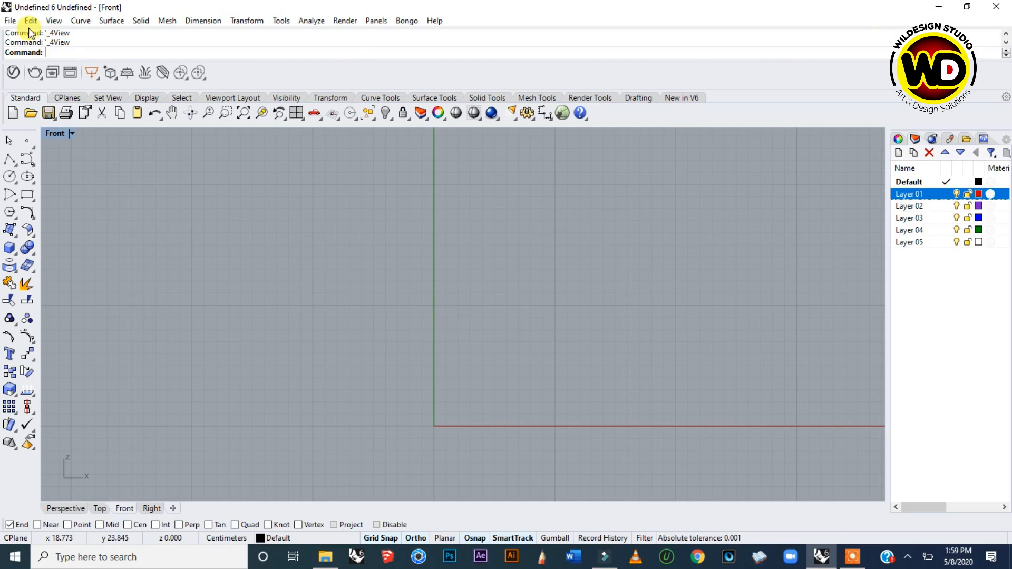
Step: Check the File menu for import, then minimize Rhino to reach the desktop
{"action": "left_click", "coordinate": [9, 21]}
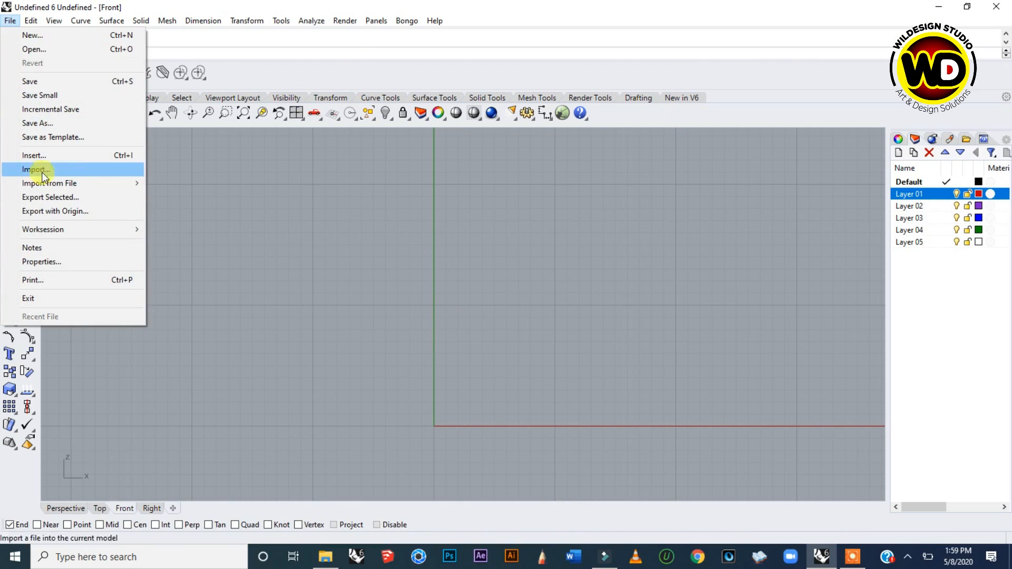
{"action": "mouse_move", "coordinate": [80, 210]}
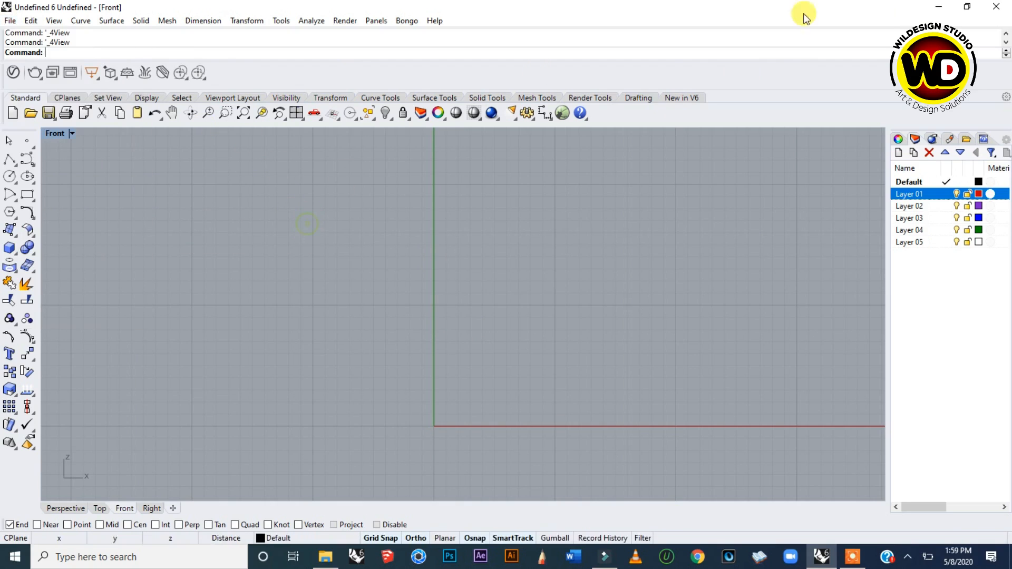
{"action": "left_click", "coordinate": [938, 7]}
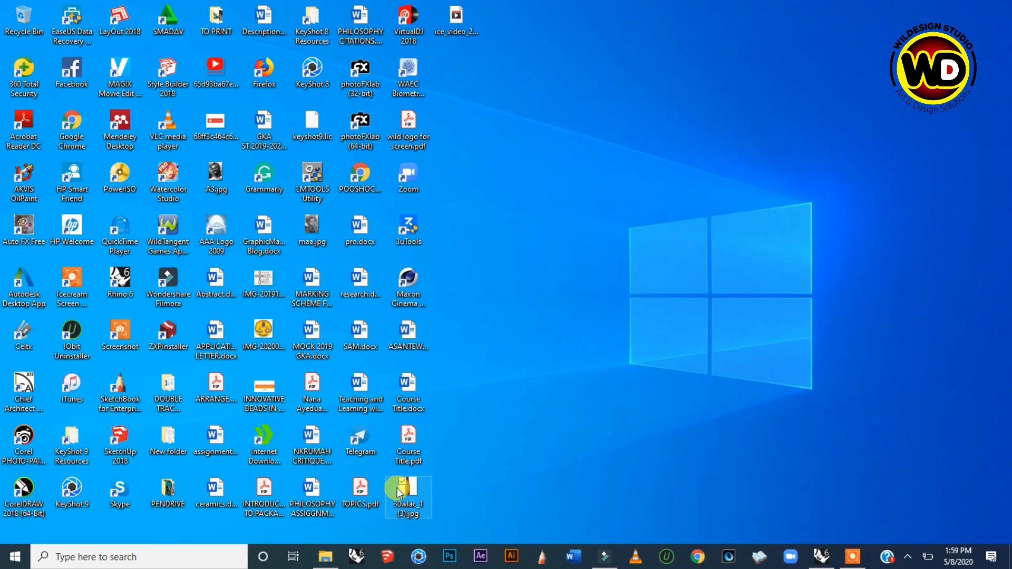
{"action": "mouse_move", "coordinate": [414, 500]}
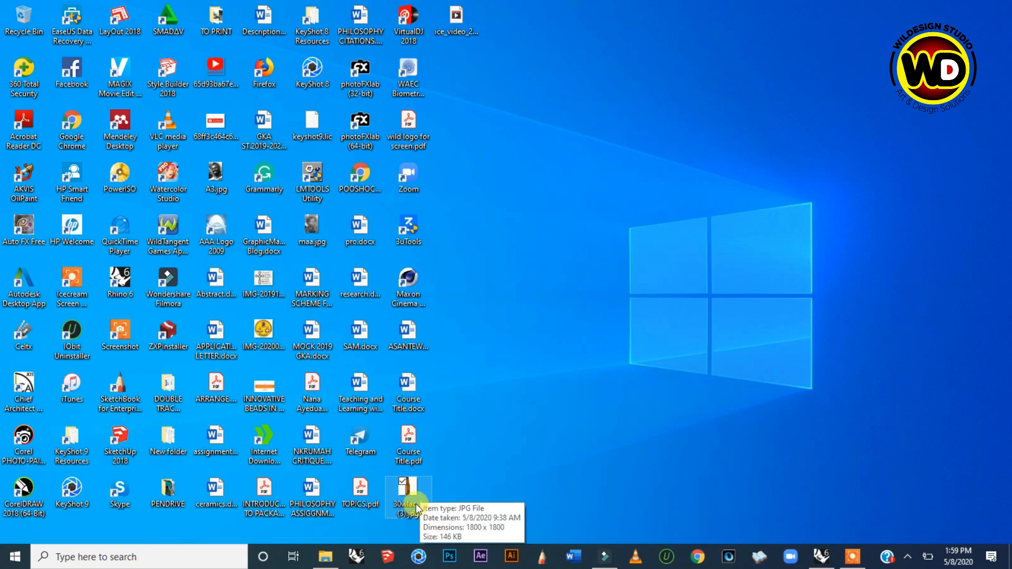
{"action": "mouse_move", "coordinate": [651, 509]}
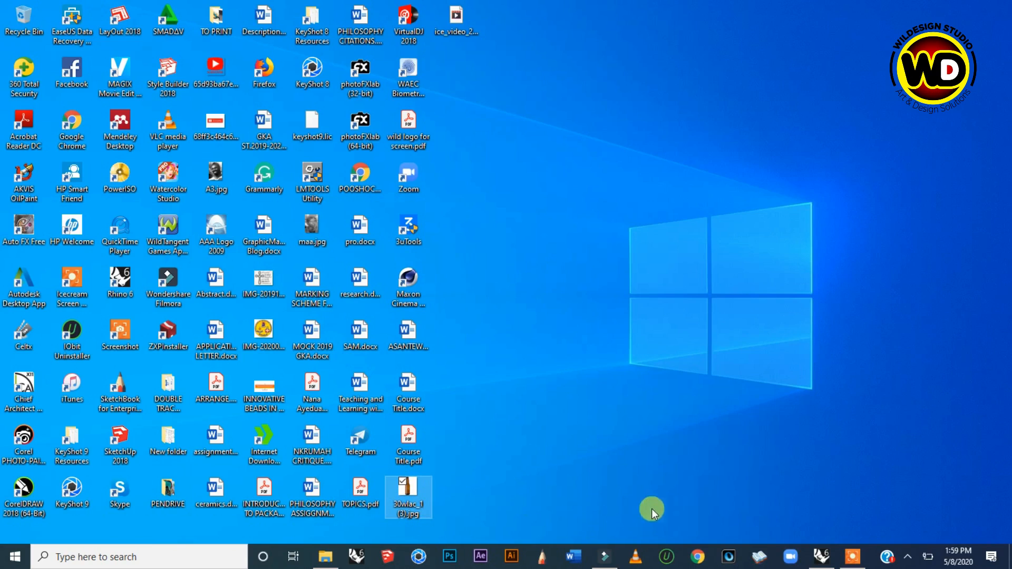
{"action": "mouse_move", "coordinate": [465, 413]}
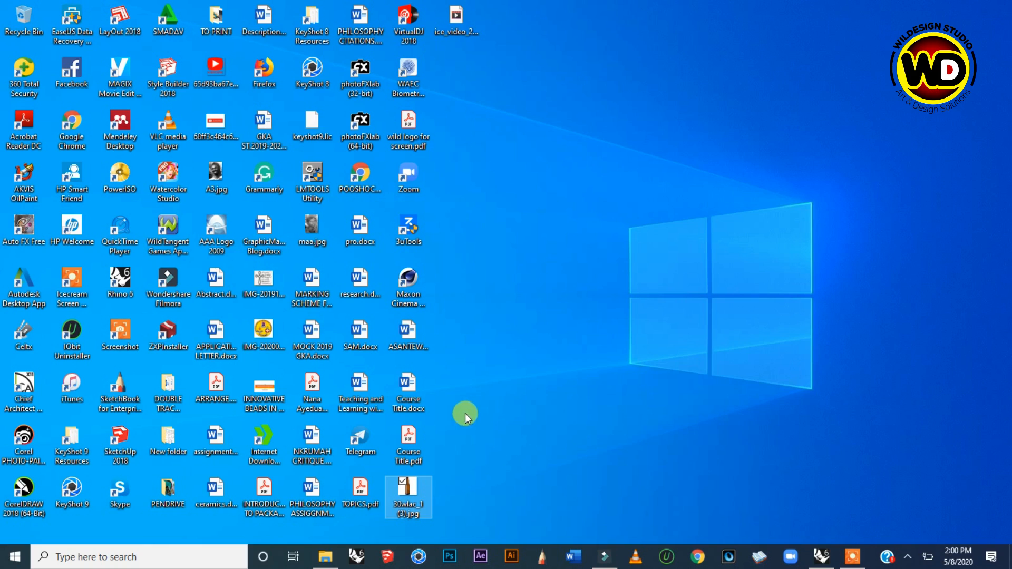
{"action": "mouse_move", "coordinate": [417, 497]}
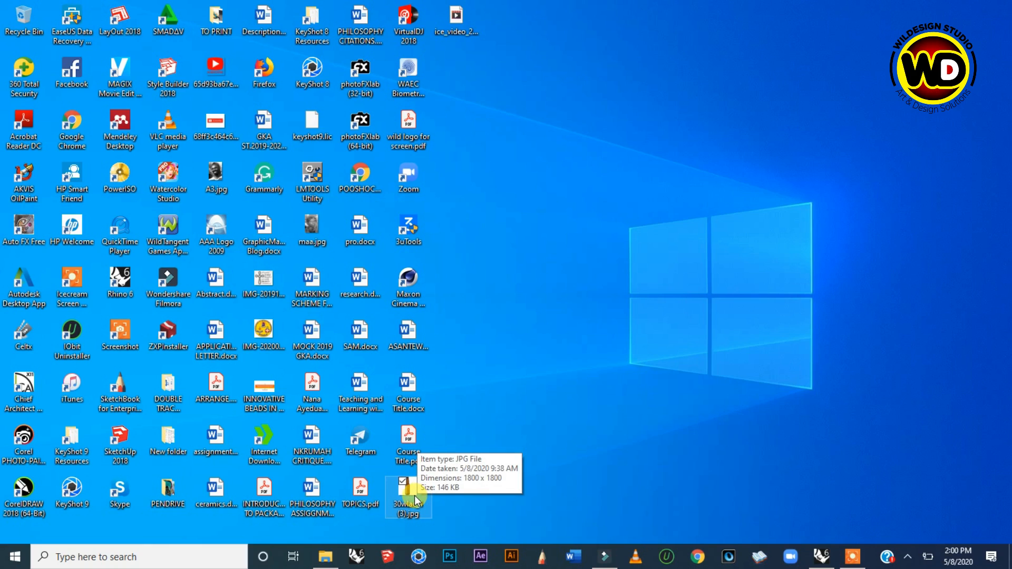
Step: Drag the bottle JPG from the desktop into the Rhino Front view
{"action": "left_click_drag", "start_coordinate": [407, 496], "coordinate": [630, 487]}
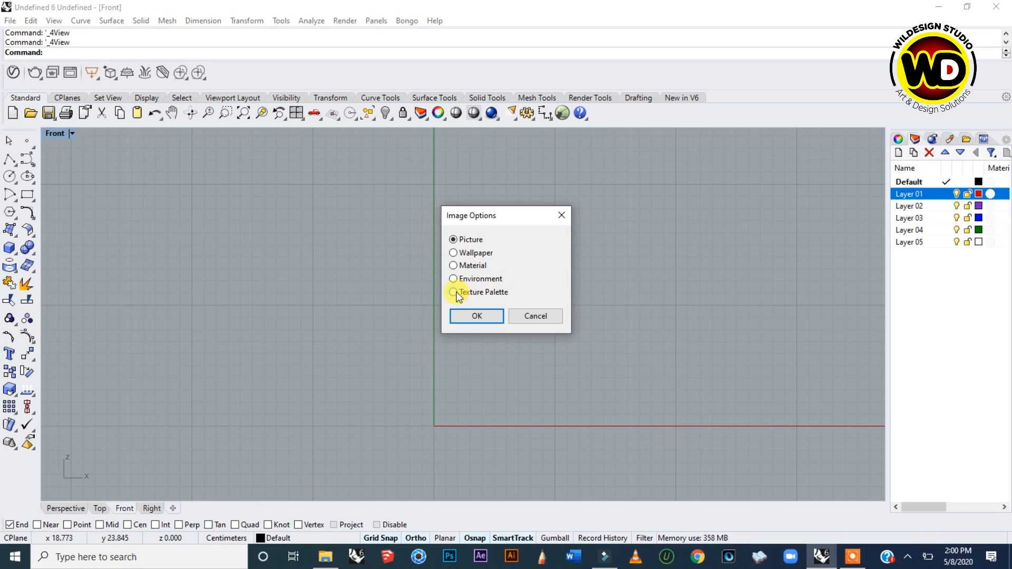
Step: Insert the dropped image as a Picture and confirm the Image Options
{"action": "left_click", "coordinate": [471, 239]}
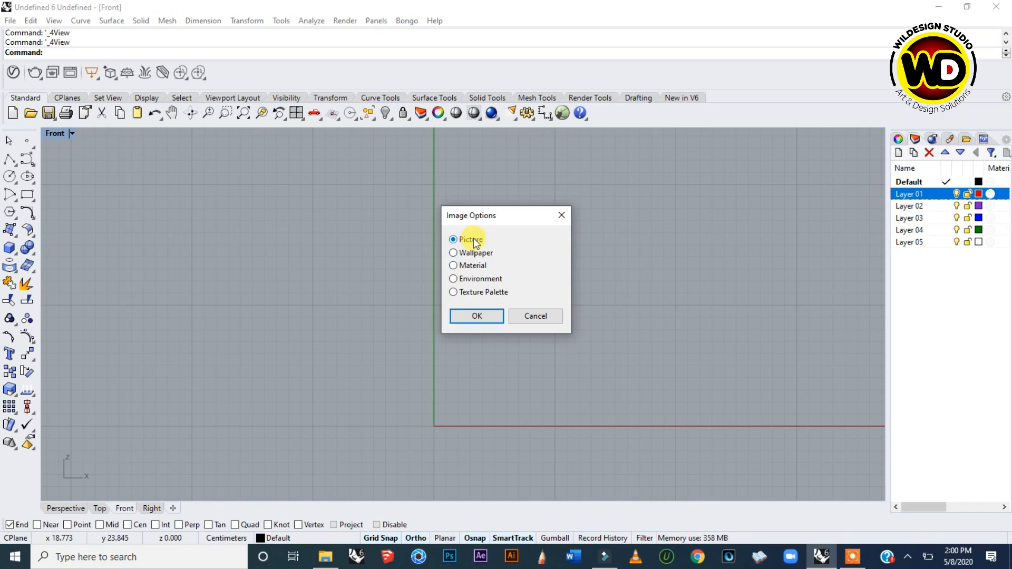
{"action": "left_click", "coordinate": [476, 315]}
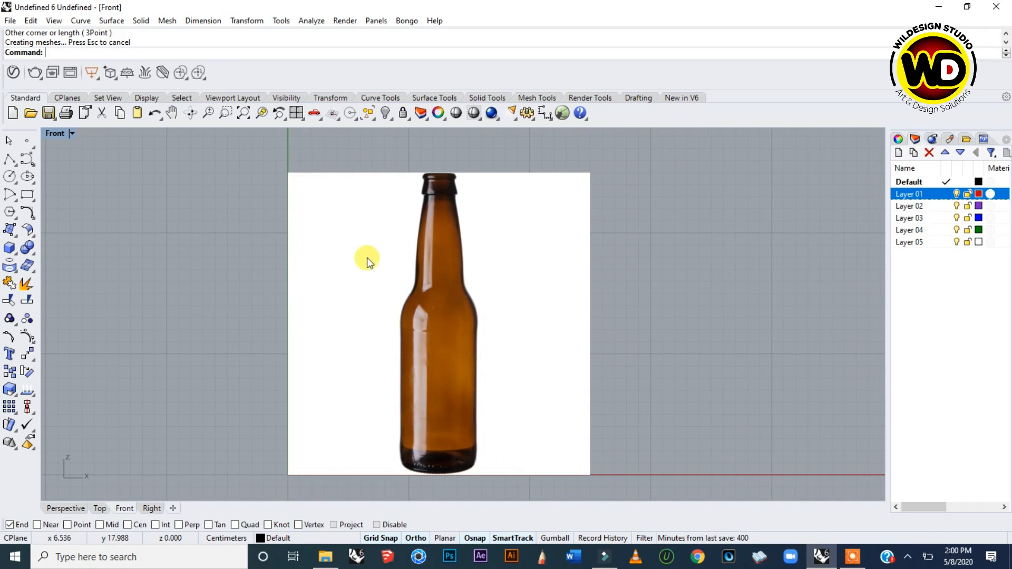
{"action": "mouse_move", "coordinate": [326, 216]}
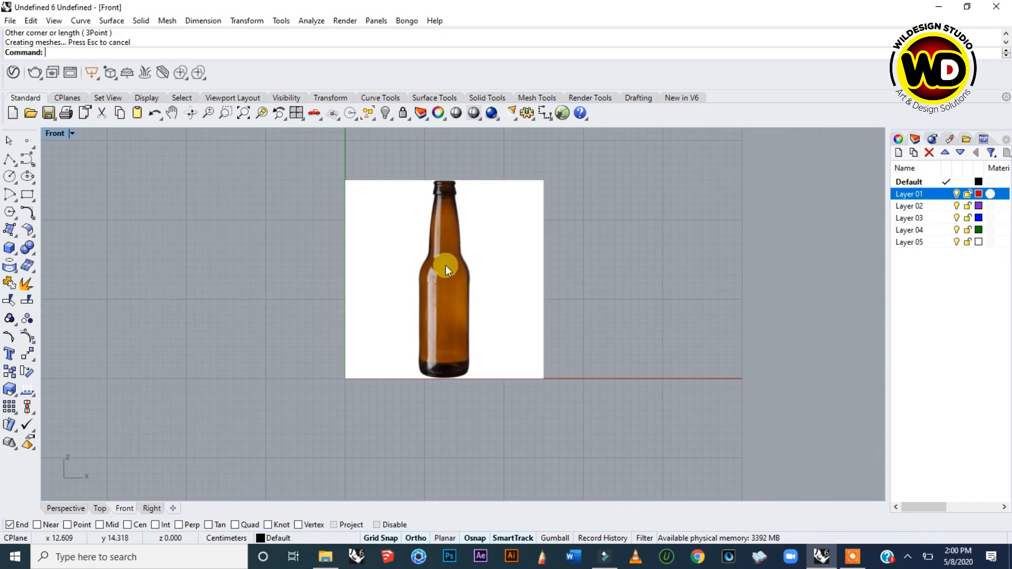
Step: Drag the bottle picture so its centre line lies on the vertical axis
{"action": "left_click_drag", "start_coordinate": [445, 268], "coordinate": [369, 255]}
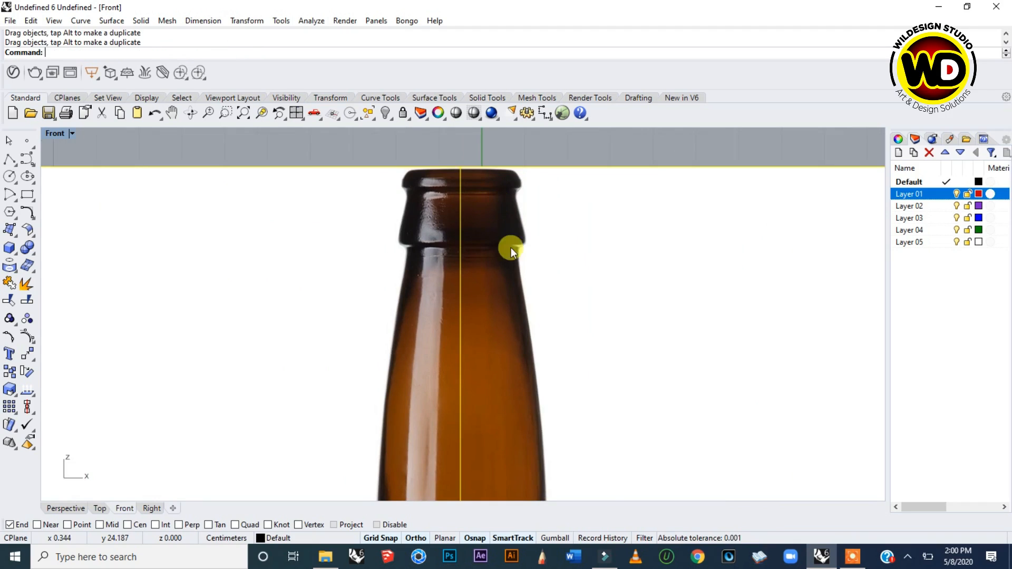
{"action": "mouse_move", "coordinate": [461, 306]}
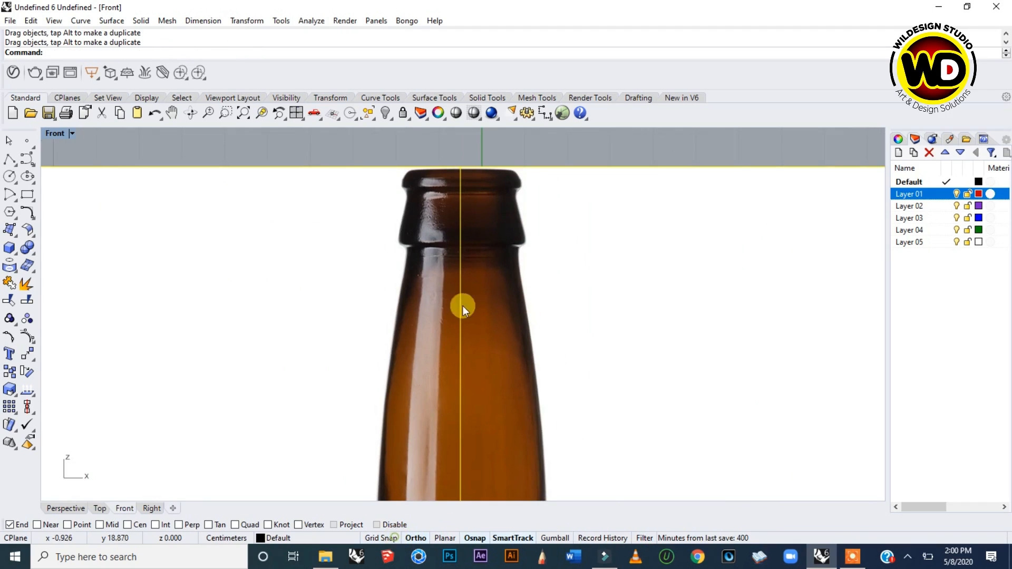
{"action": "left_click_drag", "start_coordinate": [462, 307], "coordinate": [496, 265]}
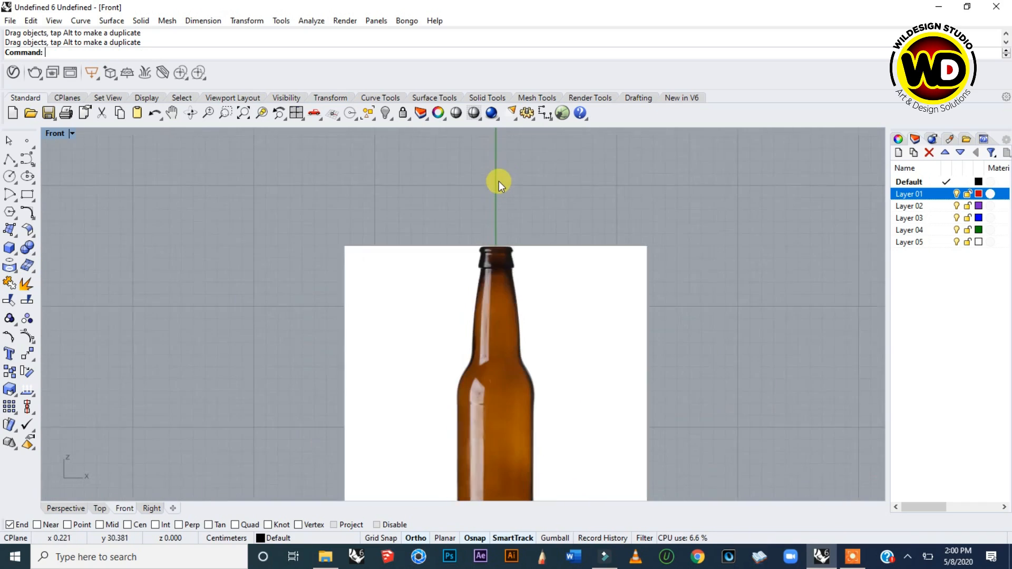
{"action": "scroll", "scroll_direction": "down", "scroll_amount": 3}
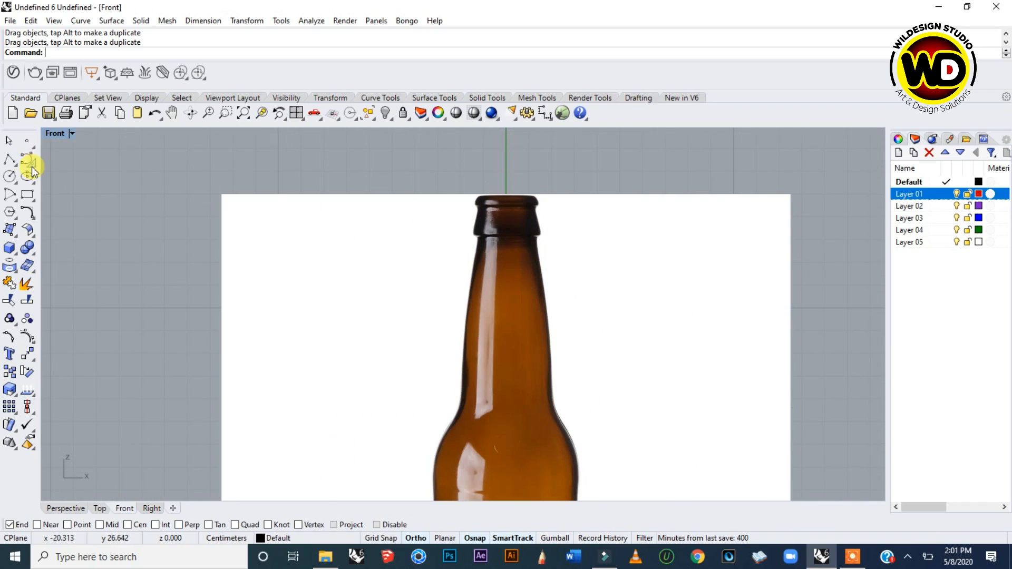
Step: Start the Curve: interpolate points command from the Curve flyout
{"action": "left_click", "coordinate": [28, 159]}
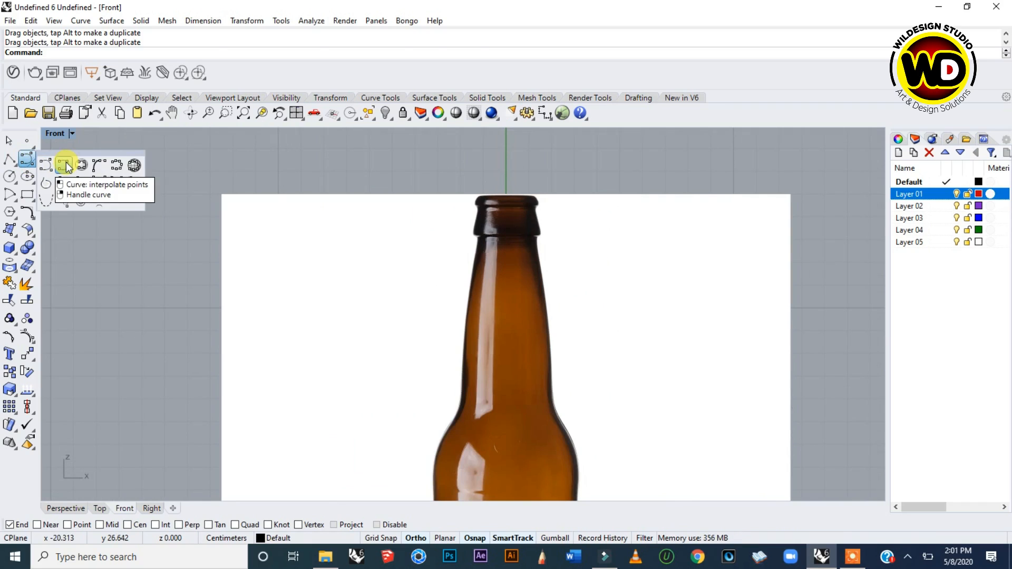
{"action": "left_click", "coordinate": [64, 166]}
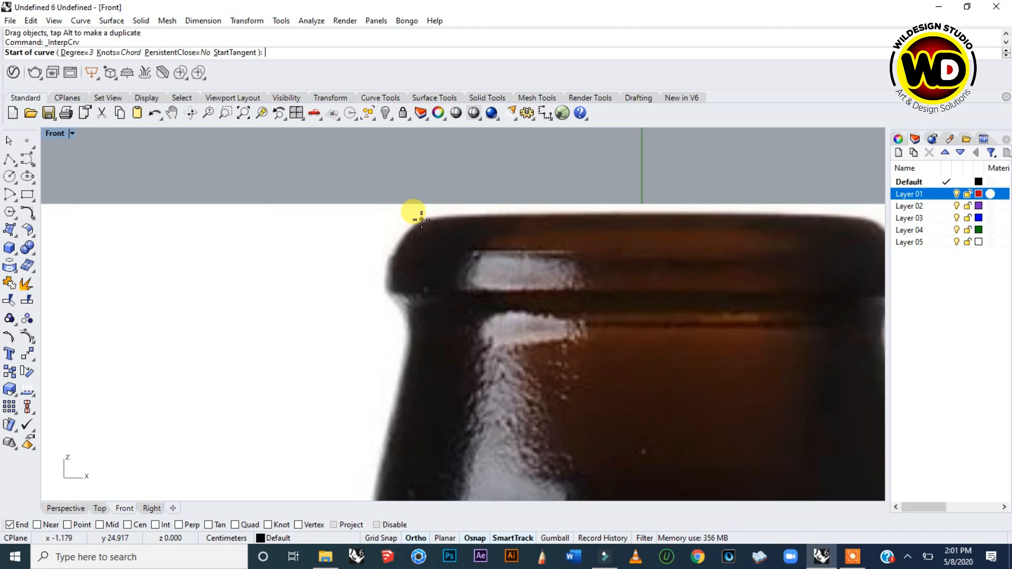
Step: Trace the bottle lip from its top edge with Ortho off, following the rounded rim
{"action": "left_click", "coordinate": [414, 219]}
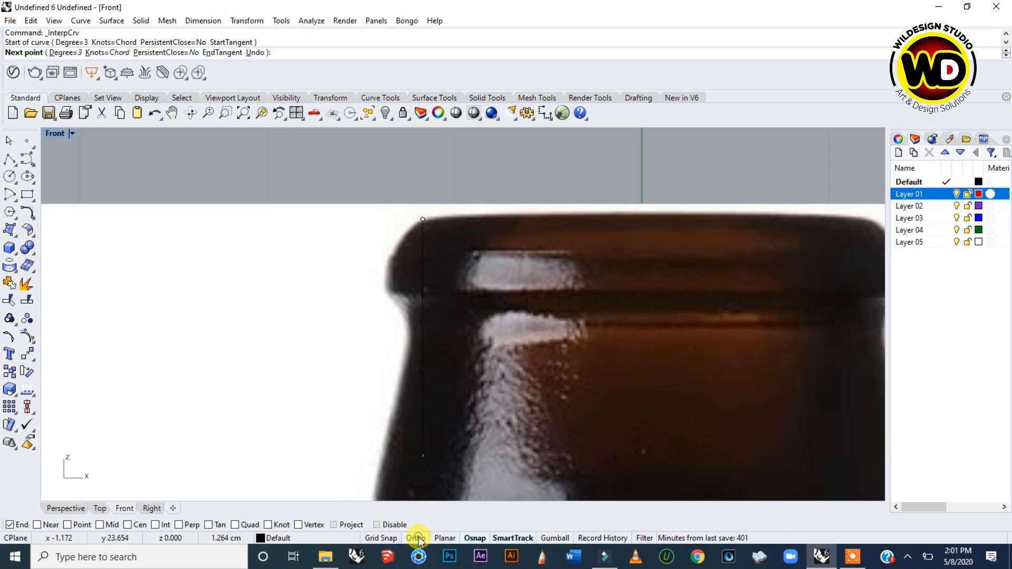
{"action": "left_click", "coordinate": [415, 537]}
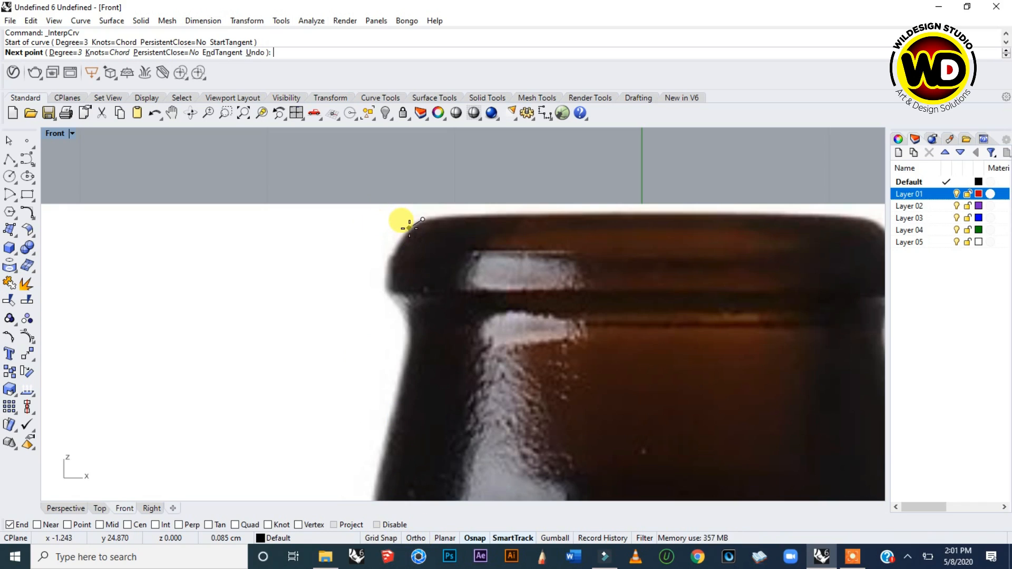
{"action": "left_click", "coordinate": [409, 224]}
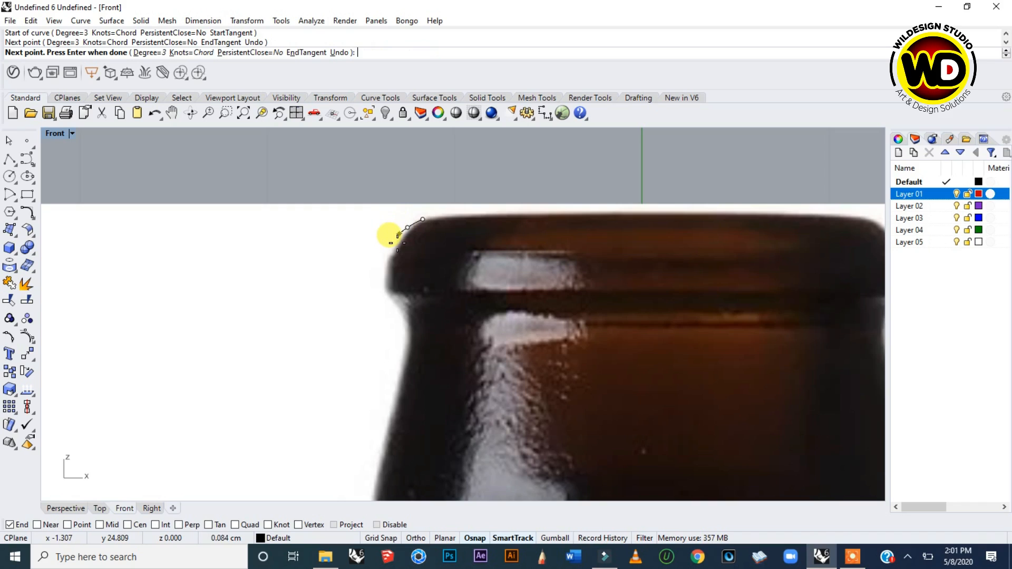
{"action": "left_click", "coordinate": [389, 255]}
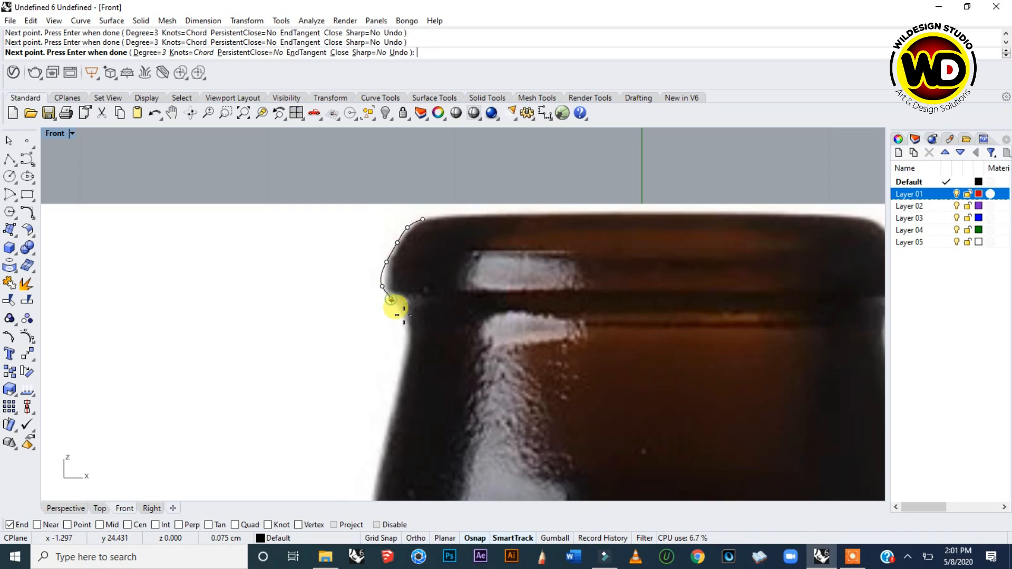
{"action": "left_click", "coordinate": [402, 380]}
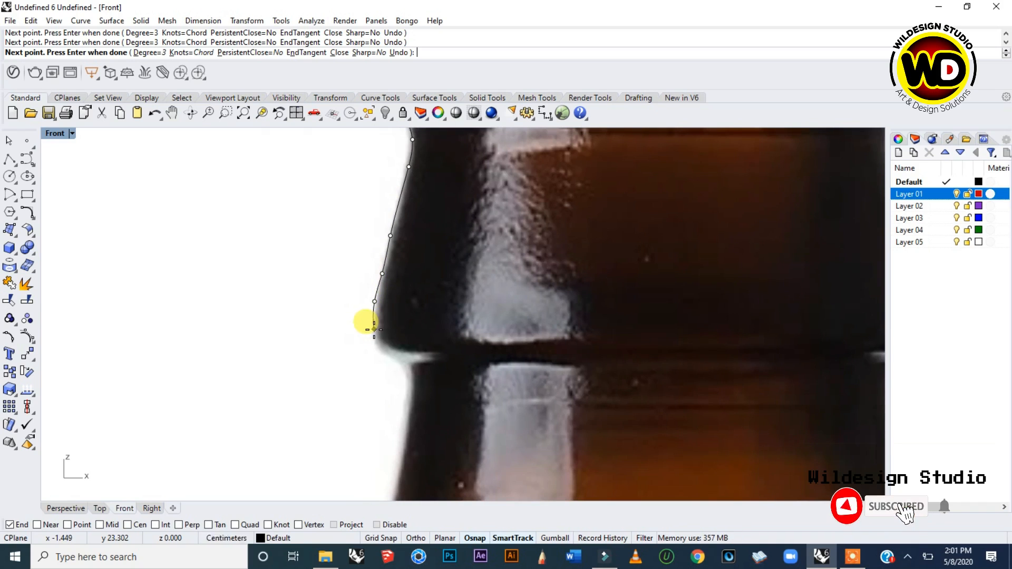
Step: Continue the profile curve down the neck and body to the bottle's base
{"action": "left_click", "coordinate": [387, 354]}
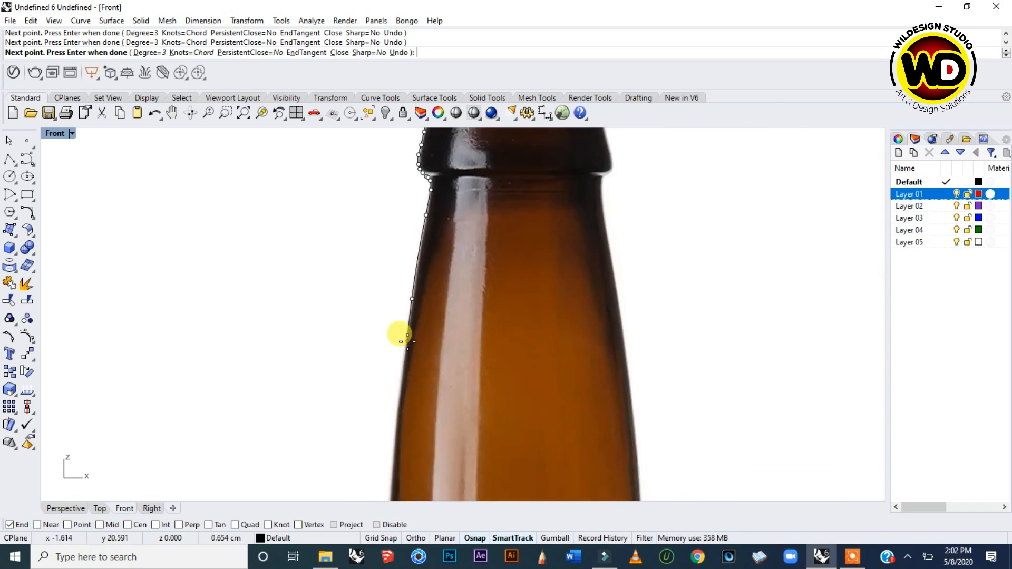
{"action": "scroll", "scroll_direction": "up", "scroll_amount": 3}
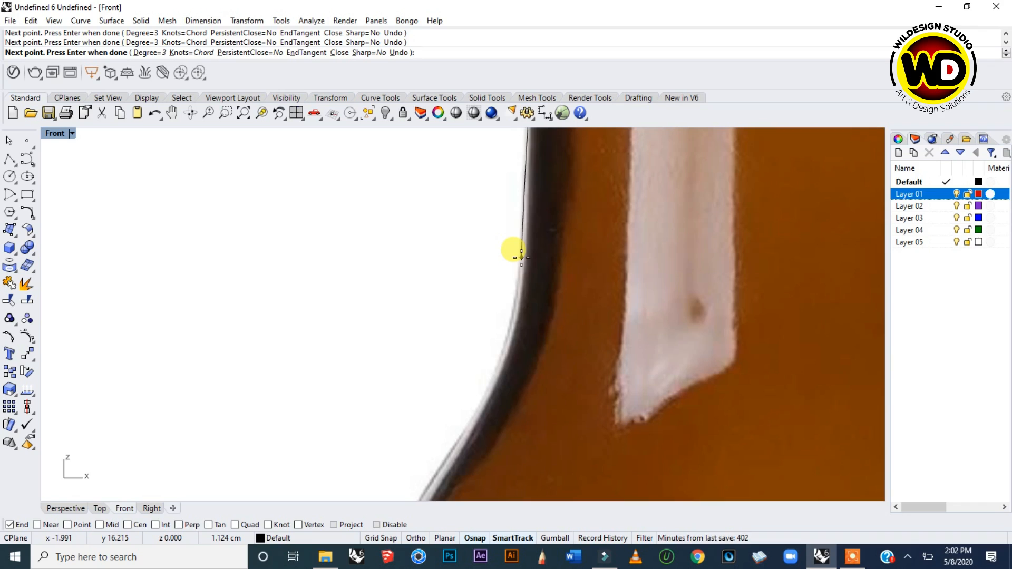
{"action": "left_click", "coordinate": [514, 256]}
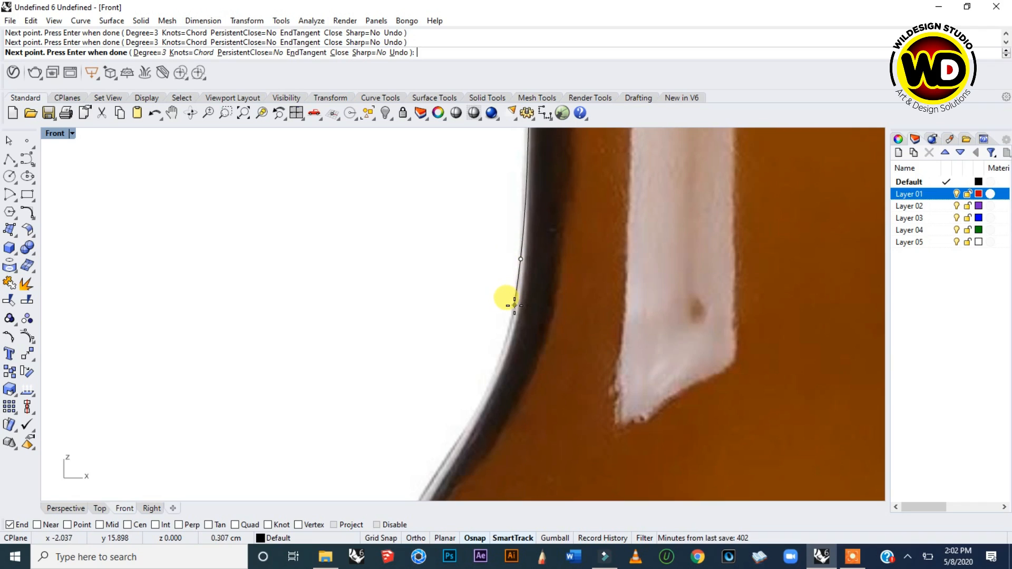
{"action": "left_click", "coordinate": [455, 435]}
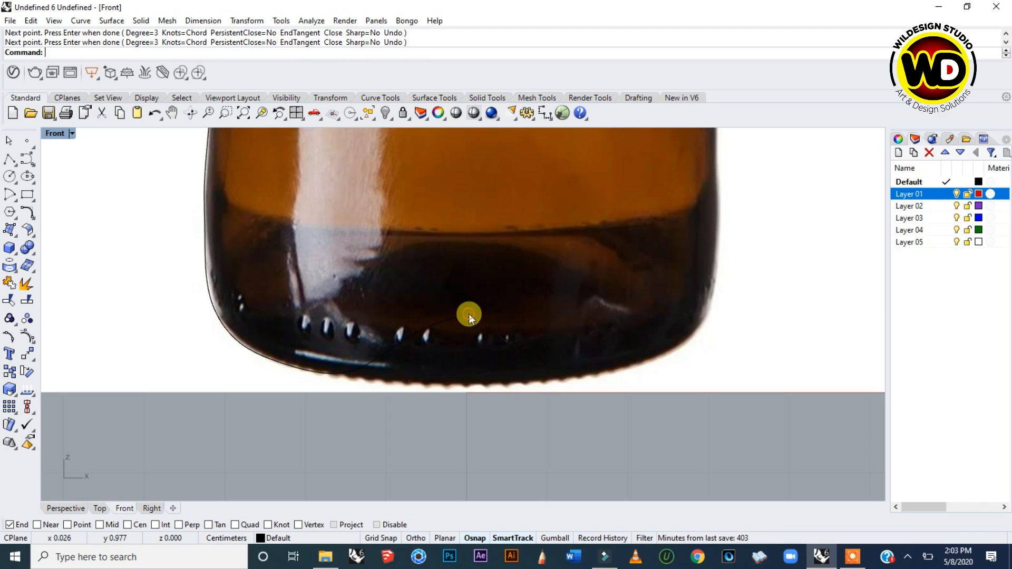
{"action": "scroll", "scroll_direction": "down", "scroll_amount": 3}
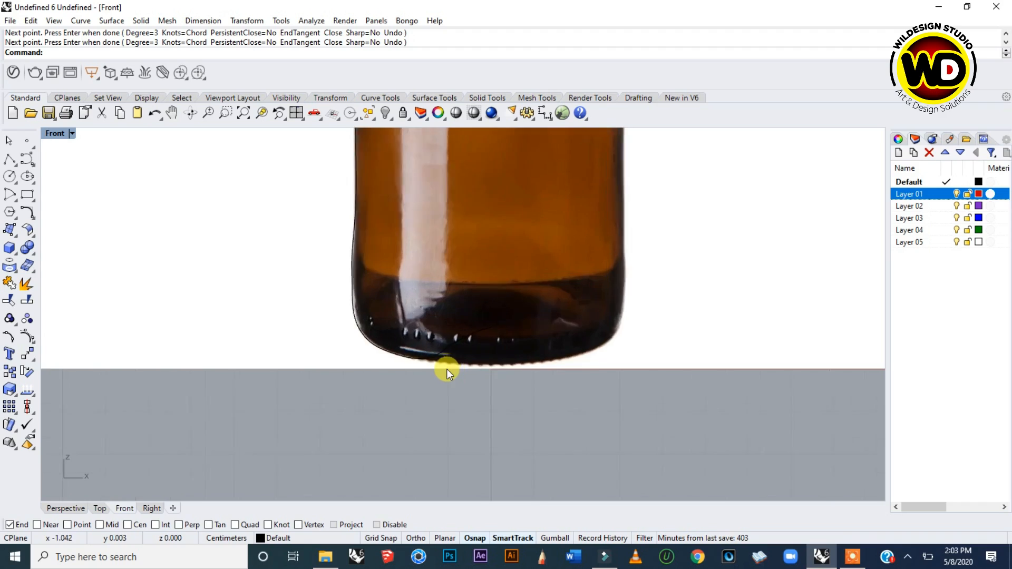
Step: Select the bottle reference picture in the Front view
{"action": "left_click", "coordinate": [448, 374]}
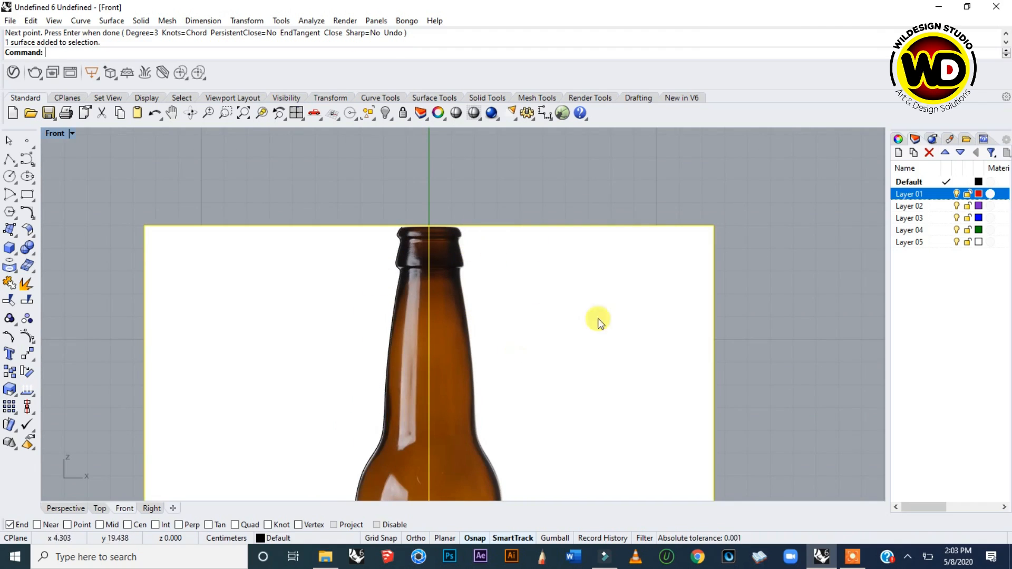
{"action": "mouse_move", "coordinate": [537, 373]}
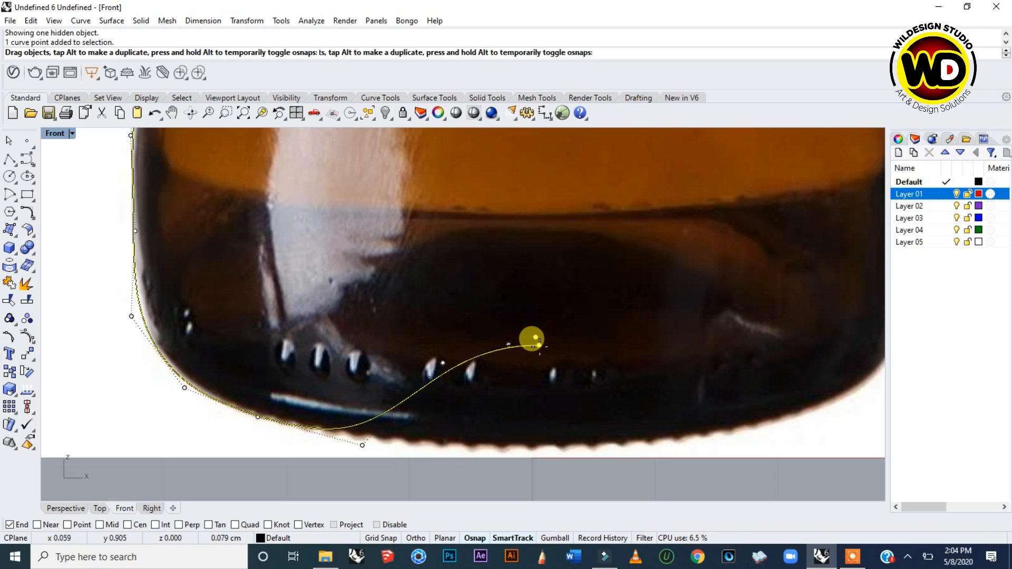
Step: Drag the first base control points, choosing curve point over the picture, to follow the base
{"action": "left_click_drag", "start_coordinate": [532, 338], "coordinate": [474, 359]}
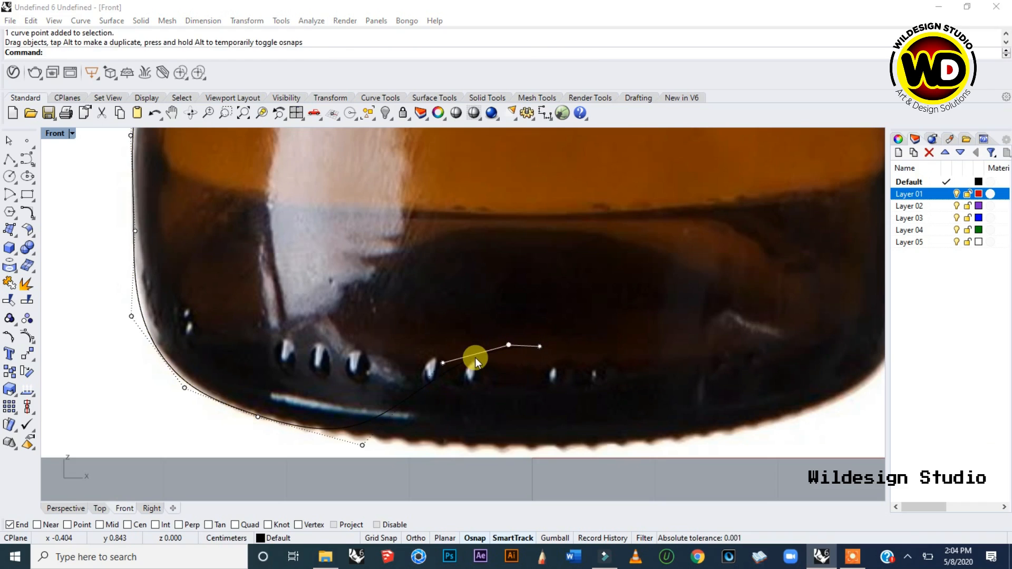
{"action": "left_click", "coordinate": [475, 362]}
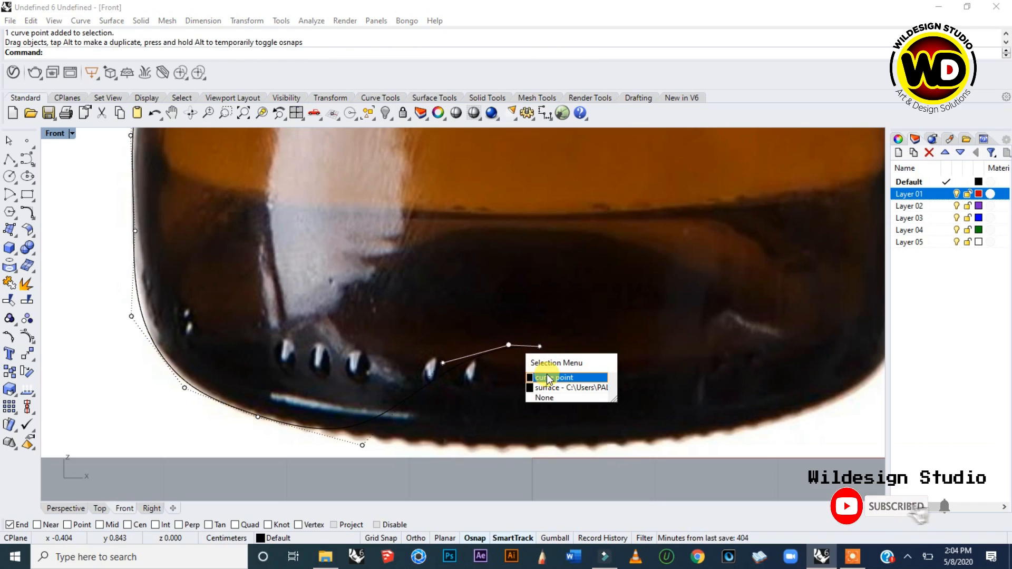
{"action": "left_click", "coordinate": [553, 377]}
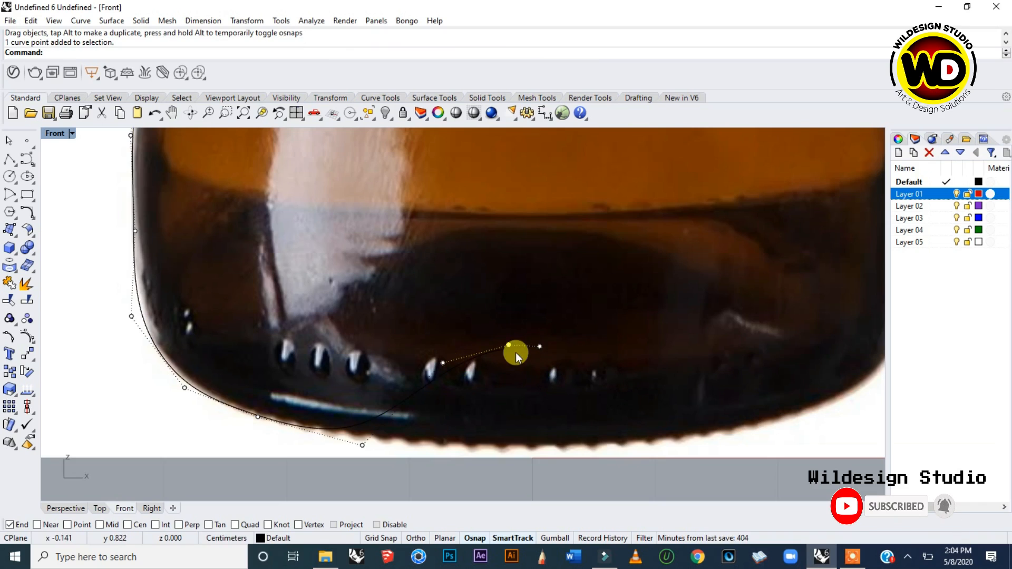
{"action": "left_click_drag", "start_coordinate": [516, 349], "coordinate": [478, 345]}
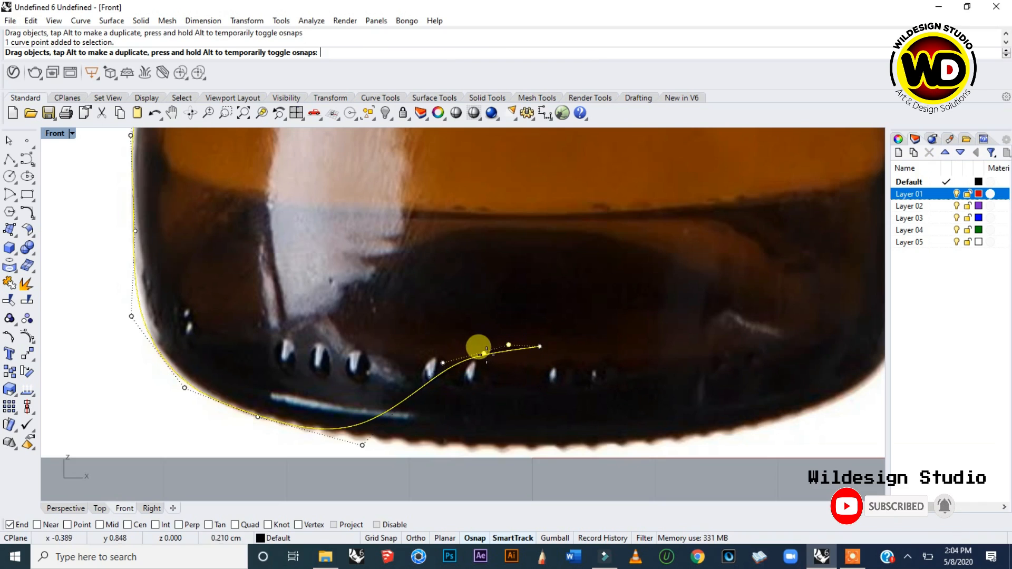
{"action": "left_click_drag", "start_coordinate": [479, 347], "coordinate": [442, 363]}
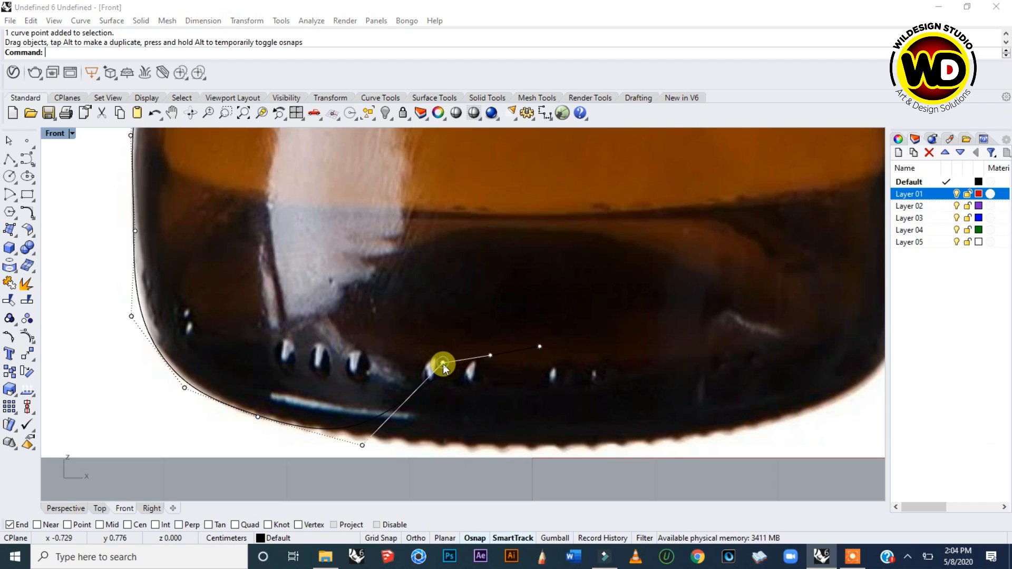
Step: Smooth the remaining base points and select the curve's end point at the bottom
{"action": "left_click", "coordinate": [443, 367]}
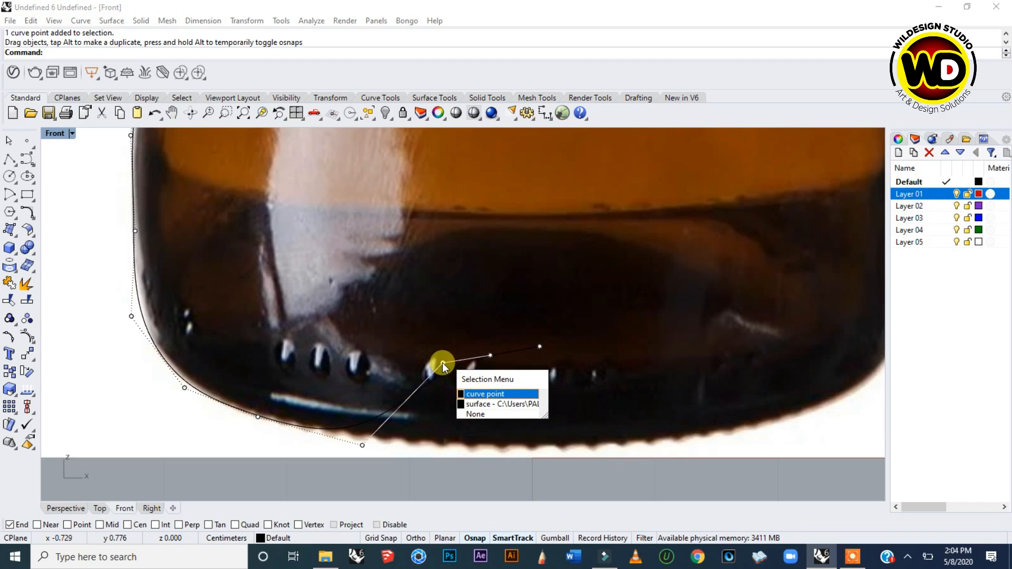
{"action": "mouse_move", "coordinate": [449, 393]}
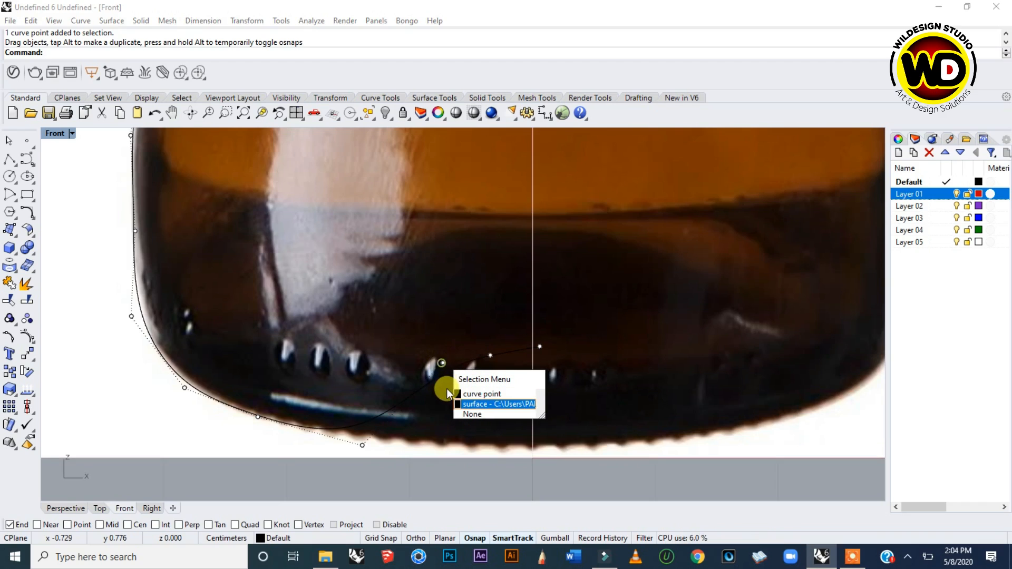
{"action": "left_click", "coordinate": [482, 393]}
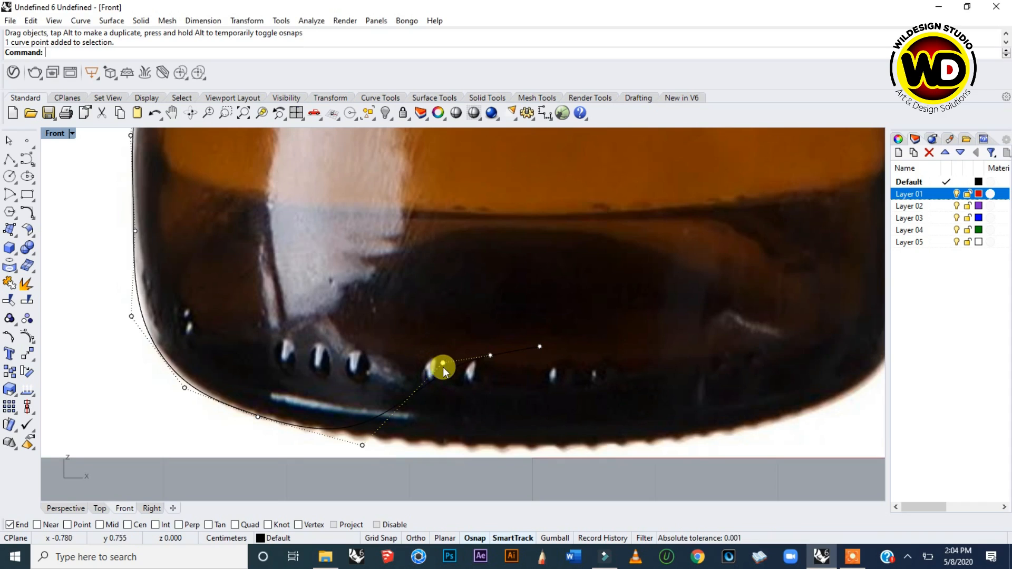
{"action": "left_click_drag", "start_coordinate": [443, 368], "coordinate": [431, 384]}
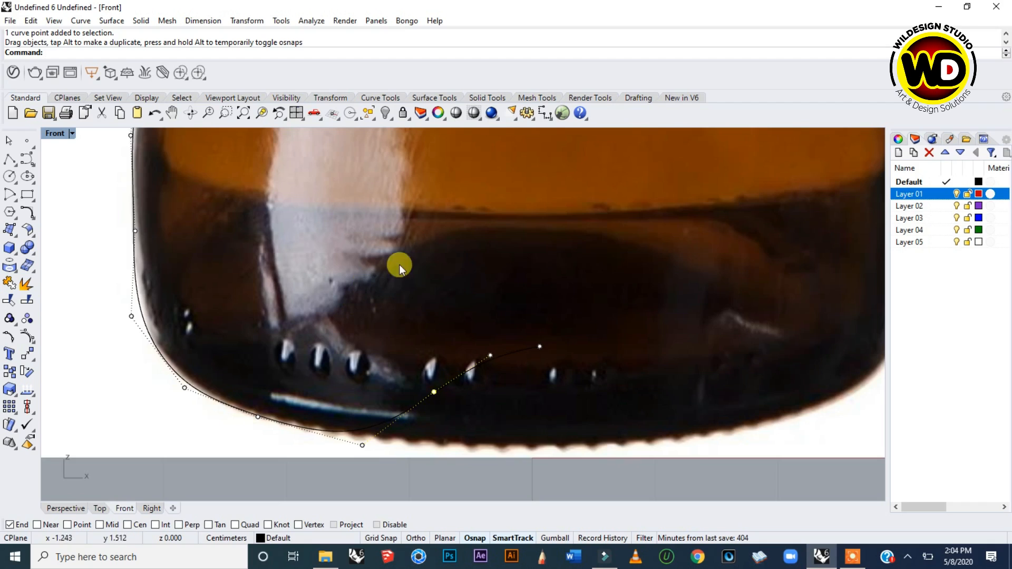
{"action": "mouse_move", "coordinate": [452, 218]}
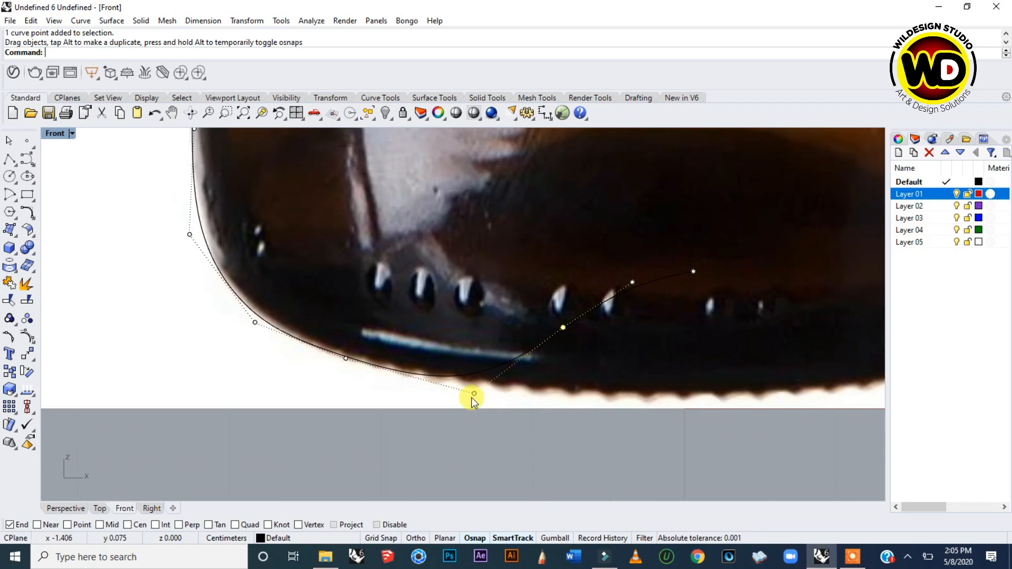
{"action": "left_click", "coordinate": [471, 400]}
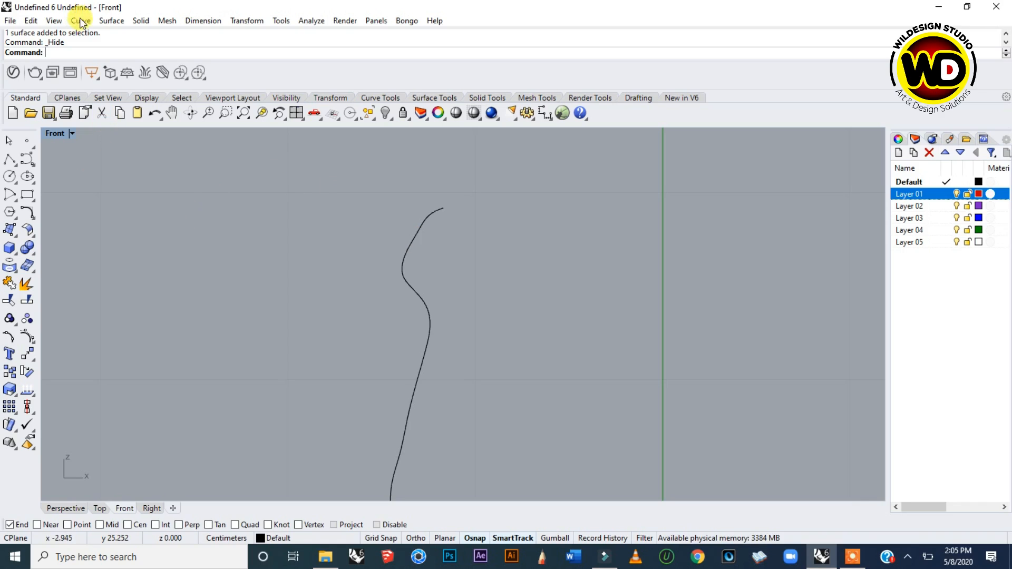
Step: Offset the profile curve 0.2 to BothSides to give the bottle wall thickness
{"action": "left_click", "coordinate": [80, 20]}
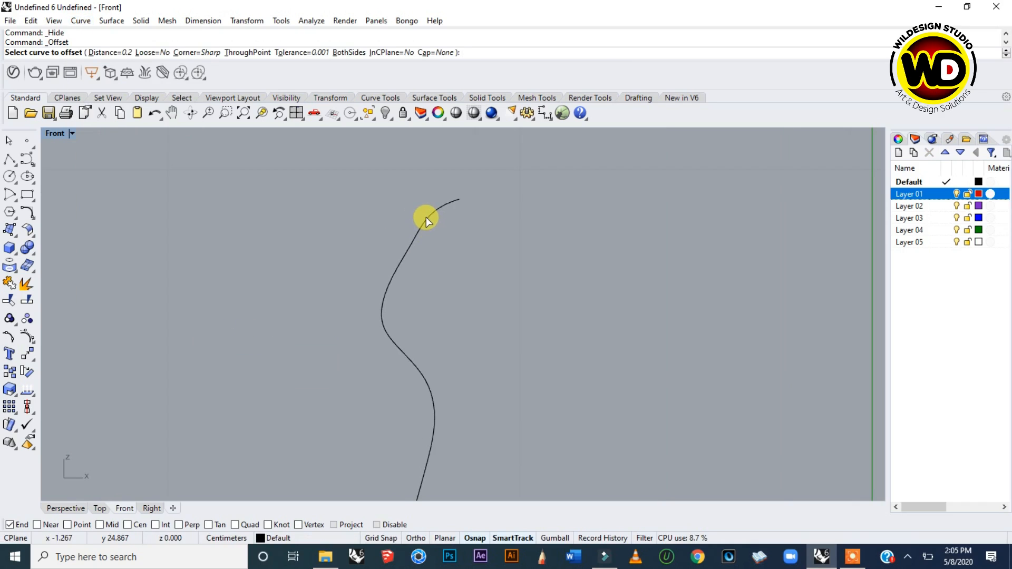
{"action": "left_click", "coordinate": [425, 216]}
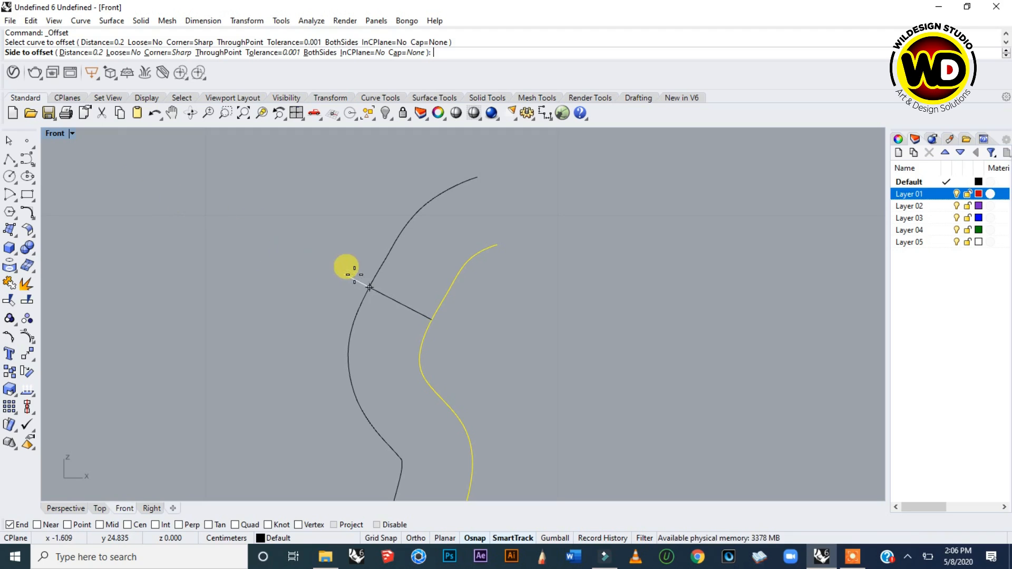
{"action": "mouse_move", "coordinate": [374, 277]}
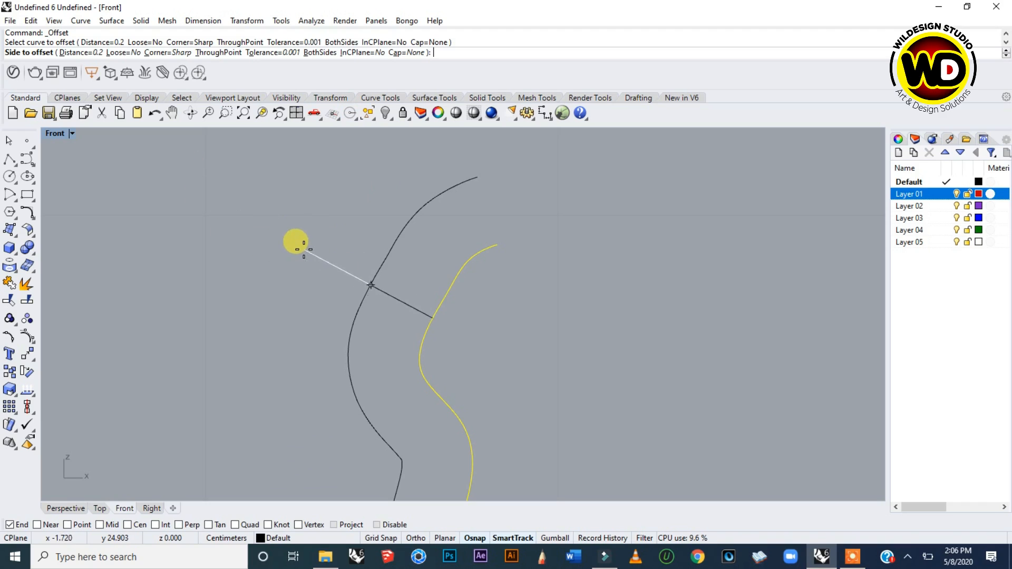
{"action": "left_click", "coordinate": [430, 215]}
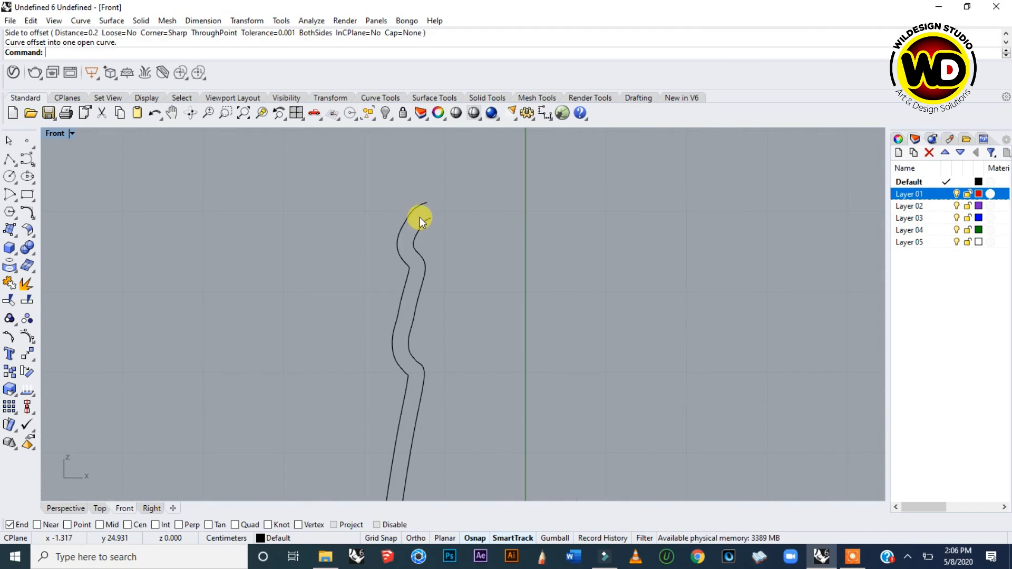
{"action": "mouse_move", "coordinate": [428, 212]}
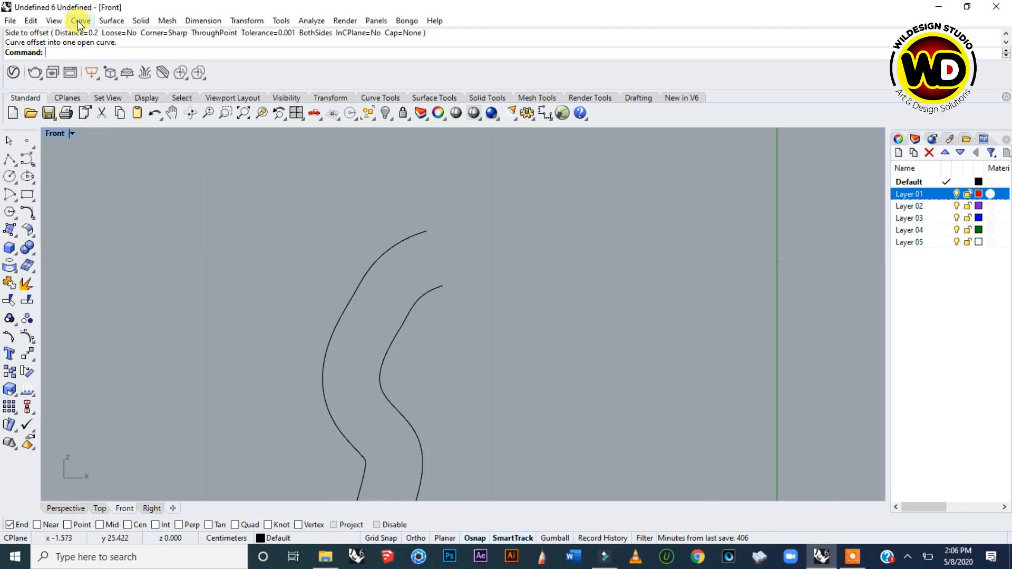
Step: Blend the inner and outer wall curve ends at the bottle lip with an arc via BlendCrv
{"action": "left_click", "coordinate": [80, 20]}
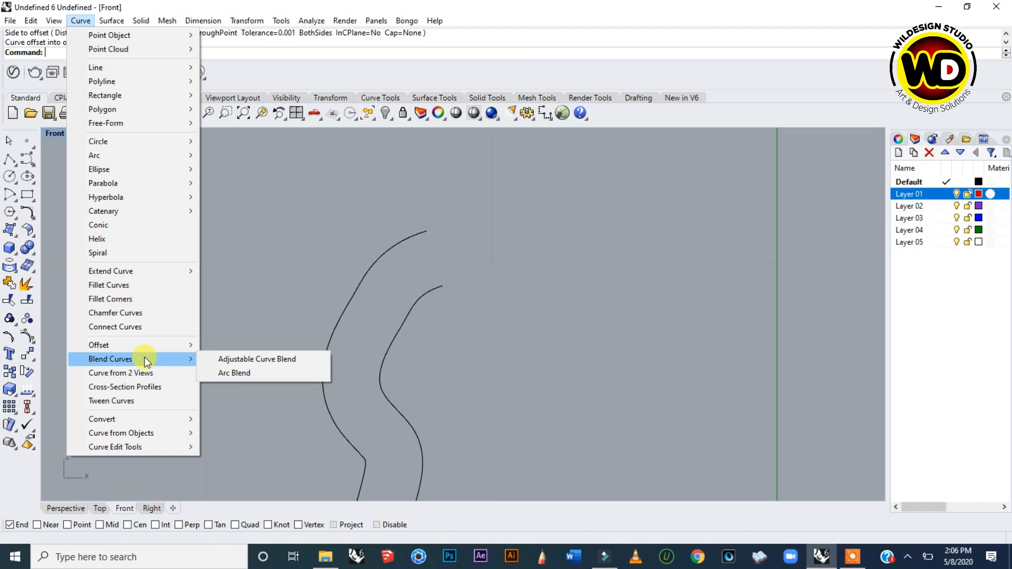
{"action": "mouse_move", "coordinate": [234, 373]}
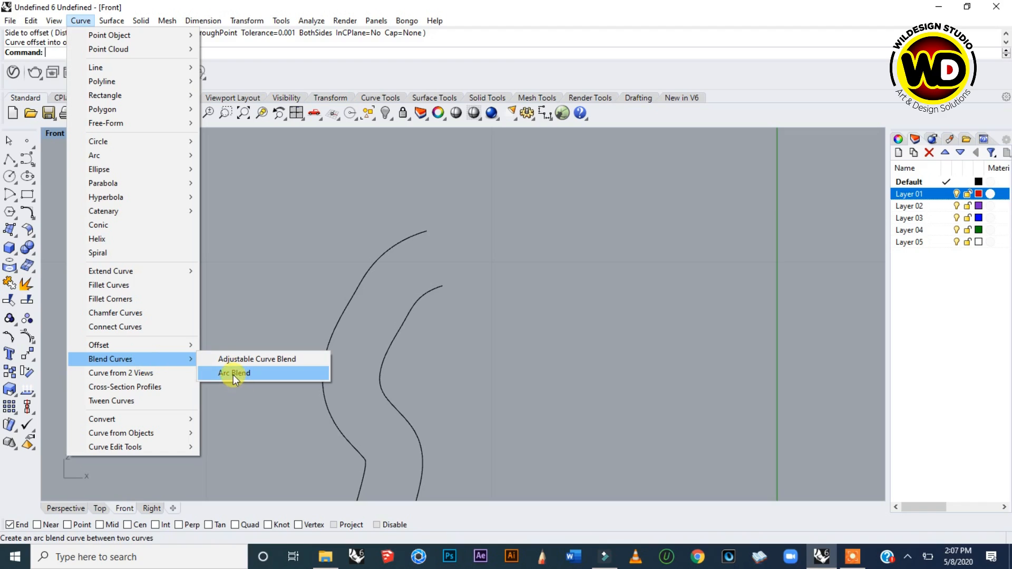
{"action": "mouse_move", "coordinate": [239, 376]}
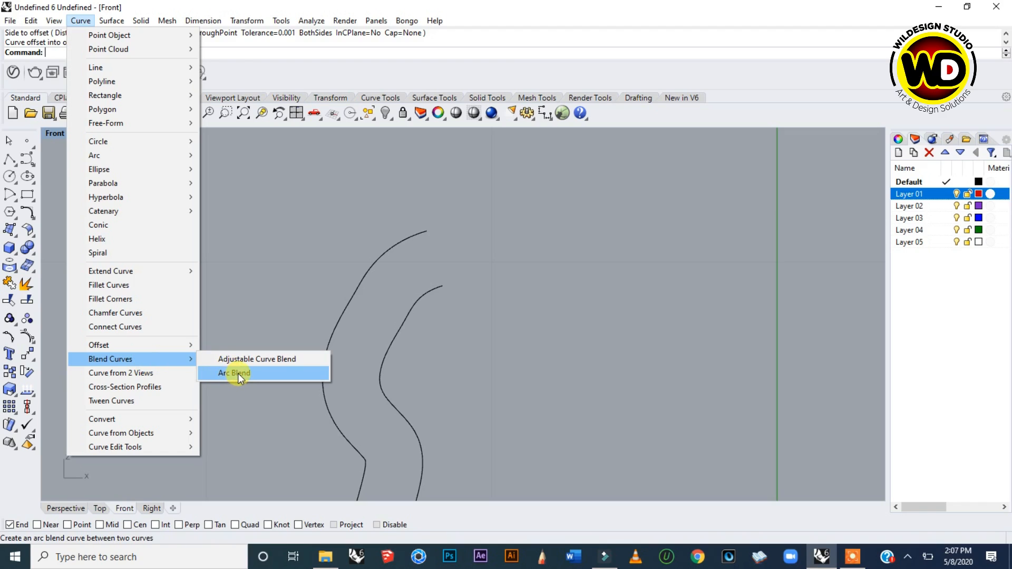
{"action": "left_click", "coordinate": [233, 373]}
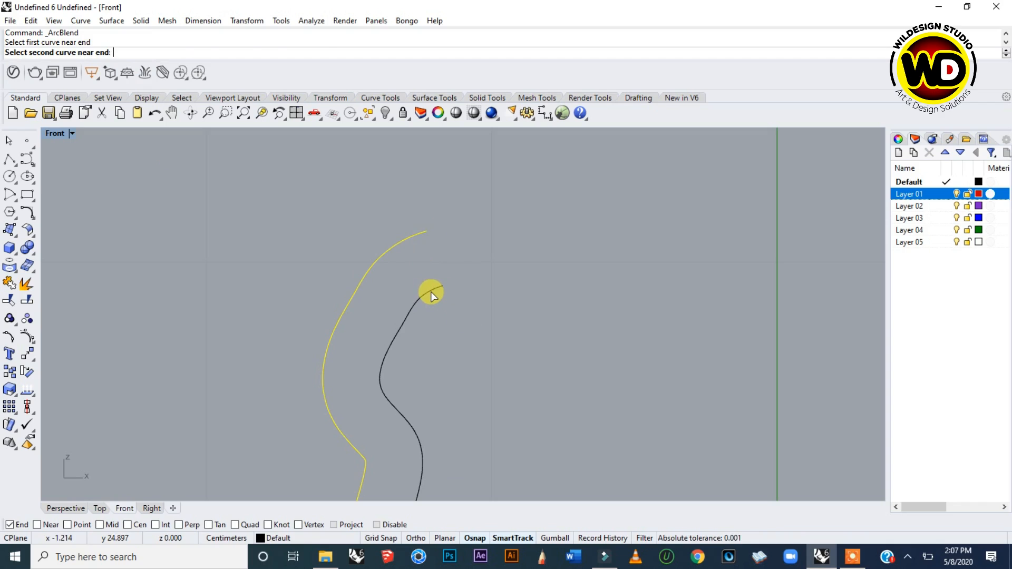
{"action": "left_click", "coordinate": [431, 291]}
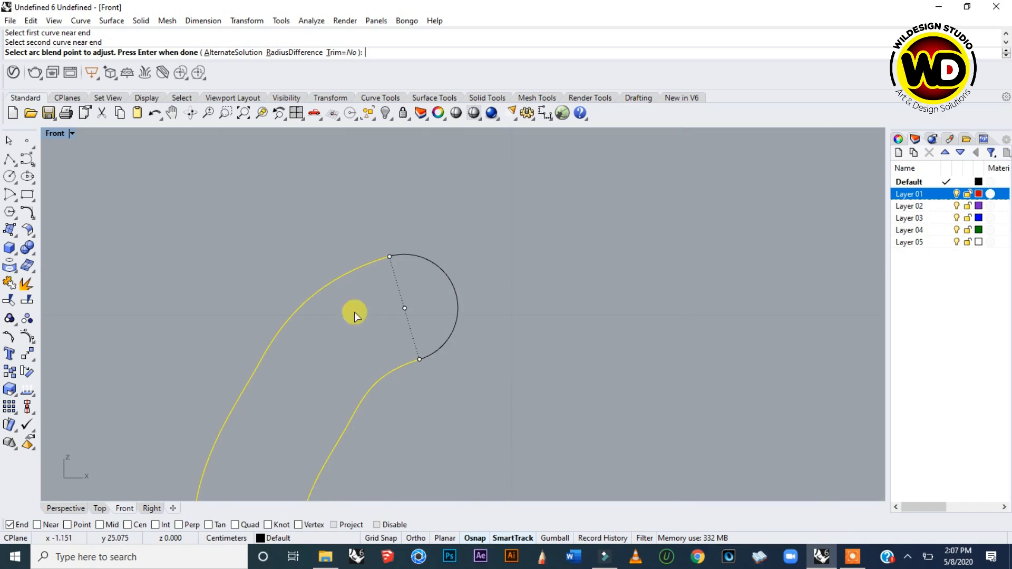
{"action": "mouse_move", "coordinate": [226, 214]}
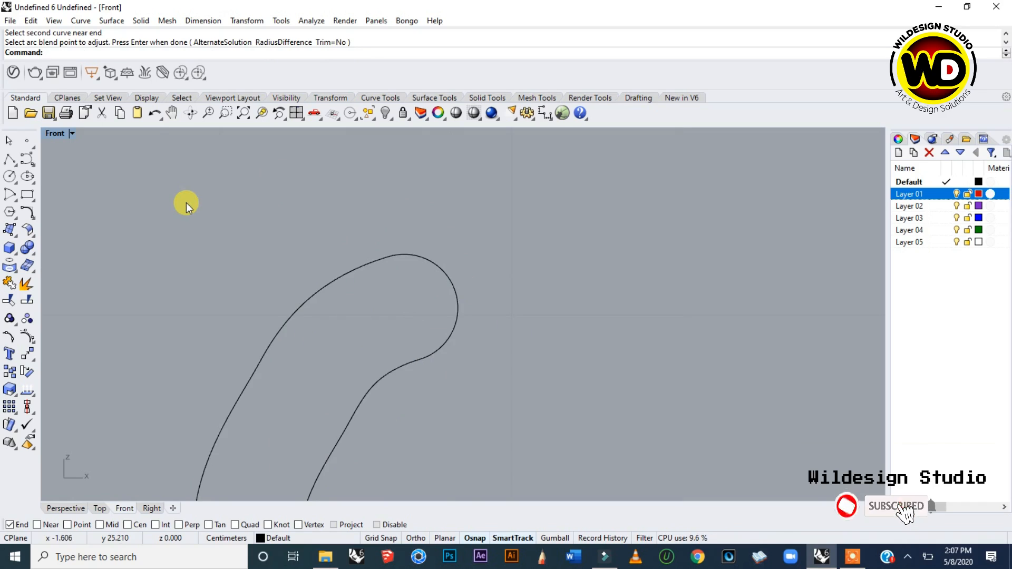
{"action": "mouse_move", "coordinate": [194, 209]}
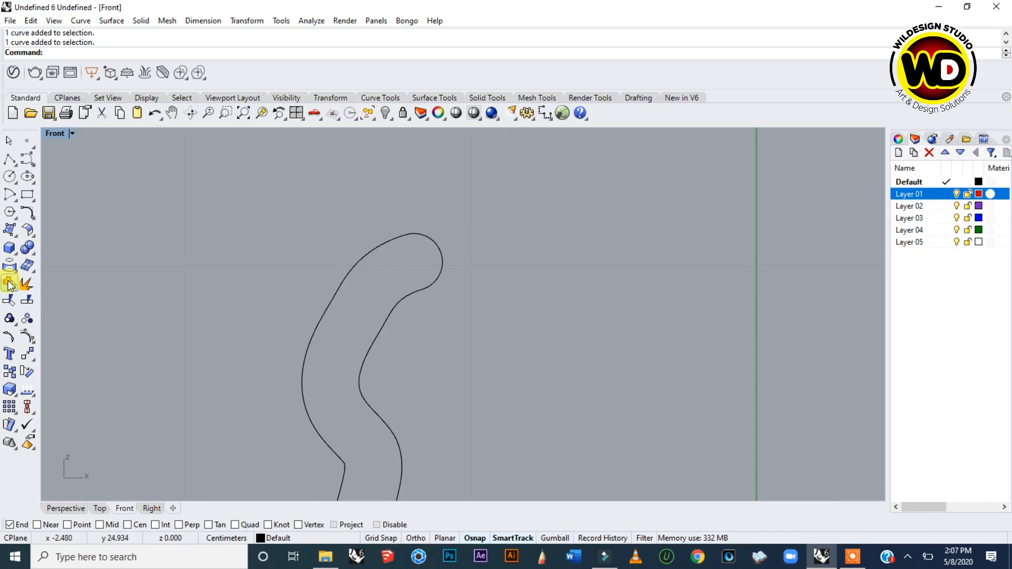
{"action": "mouse_move", "coordinate": [9, 285]}
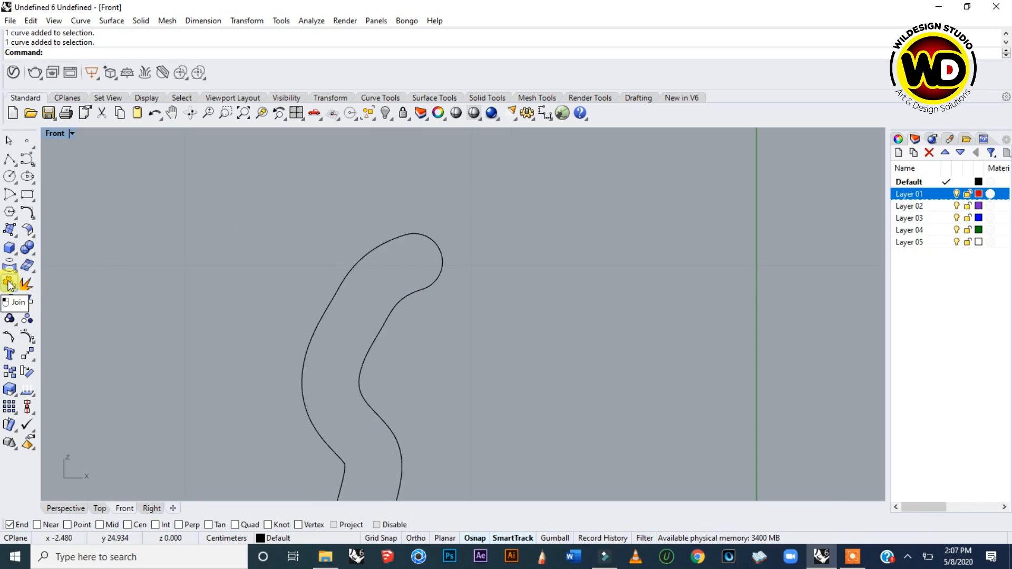
Step: Join the outer profile, offset copy and lip arc into one open wall curve
{"action": "left_click", "coordinate": [9, 284]}
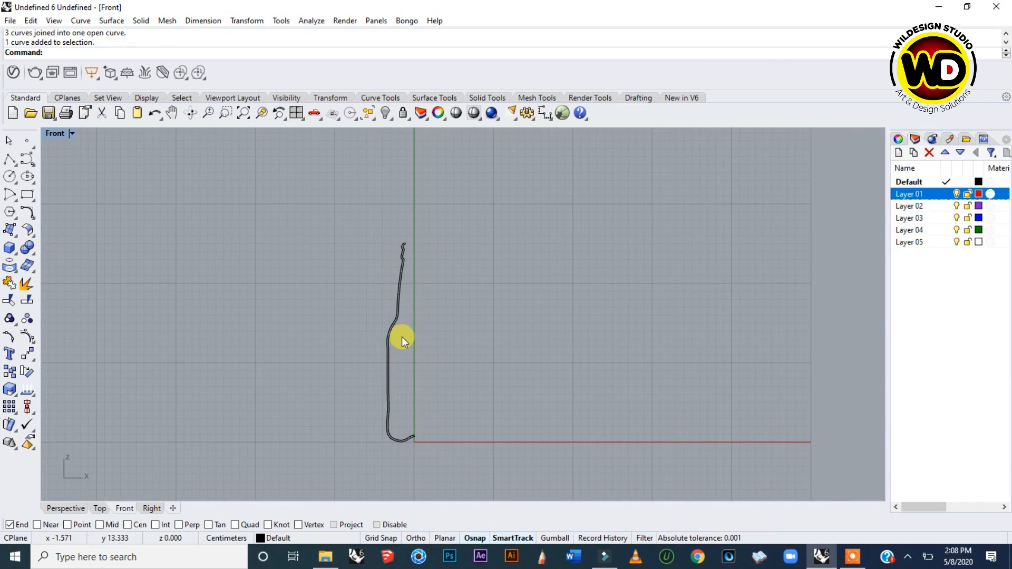
{"action": "mouse_move", "coordinate": [400, 323]}
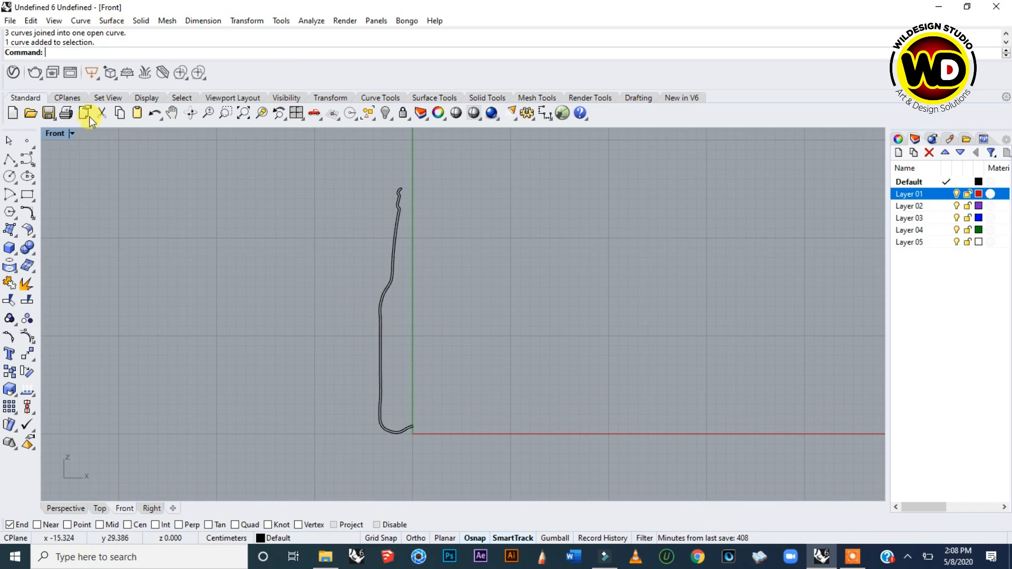
Step: Start Revolve on the profile with the axis beginning at its base end on the vertical axis
{"action": "left_click", "coordinate": [110, 20]}
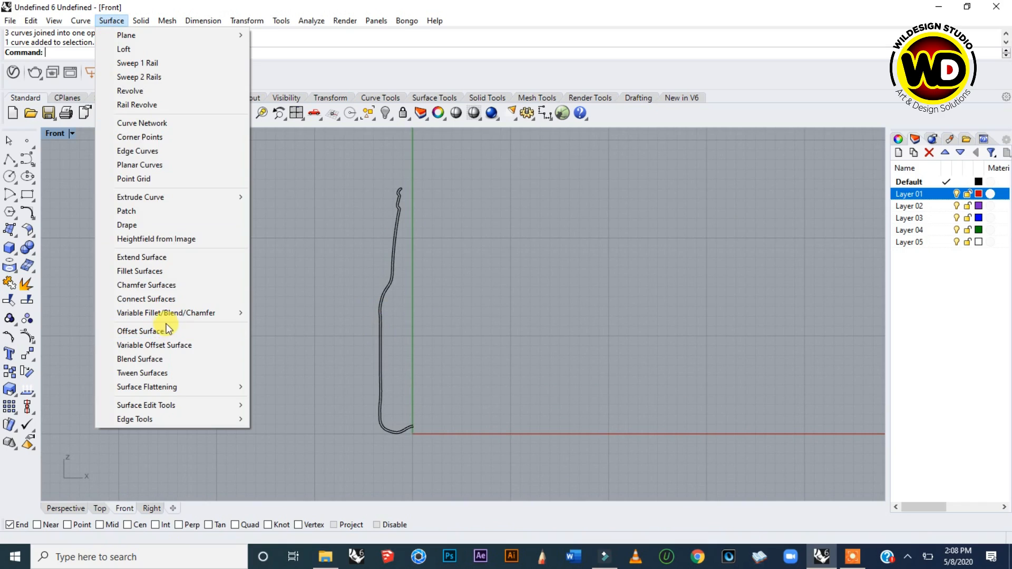
{"action": "mouse_move", "coordinate": [136, 91]}
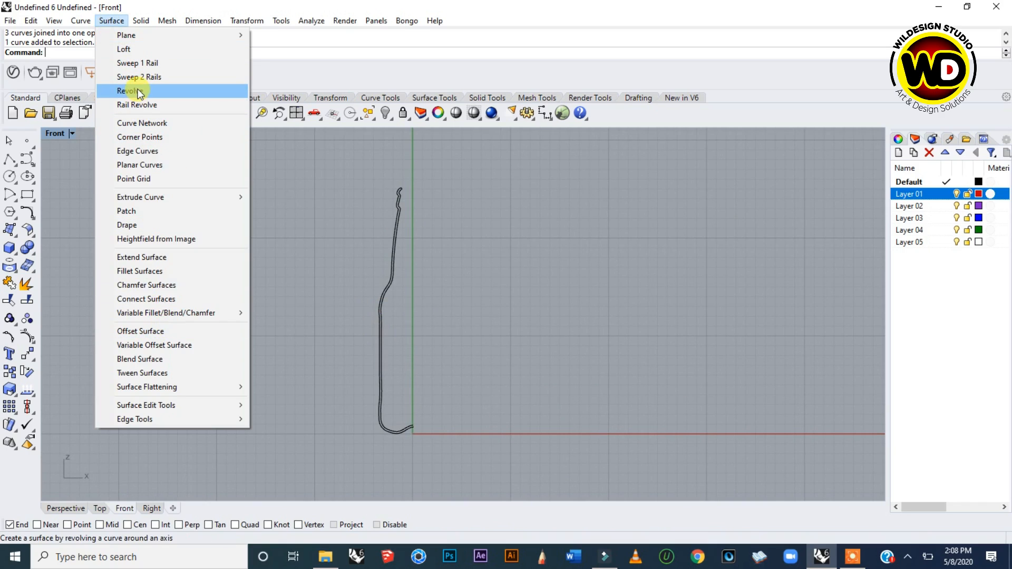
{"action": "left_click", "coordinate": [131, 91]}
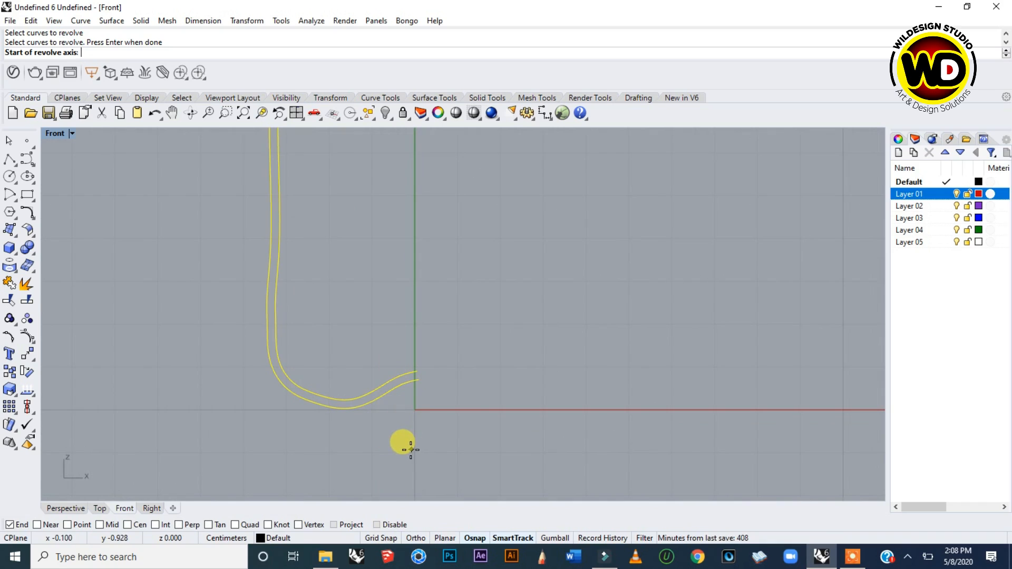
{"action": "mouse_move", "coordinate": [410, 419]}
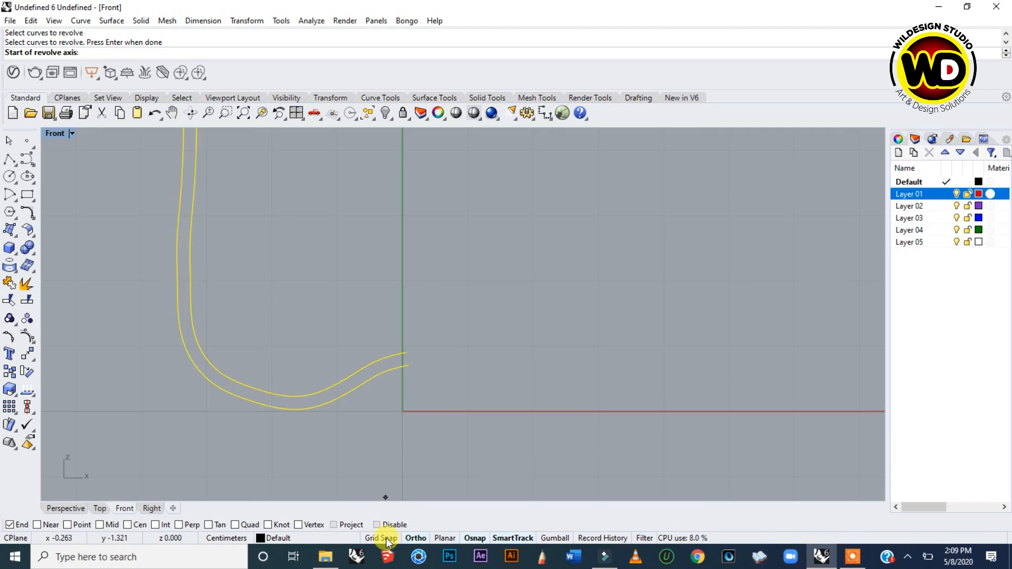
{"action": "mouse_move", "coordinate": [10, 524]}
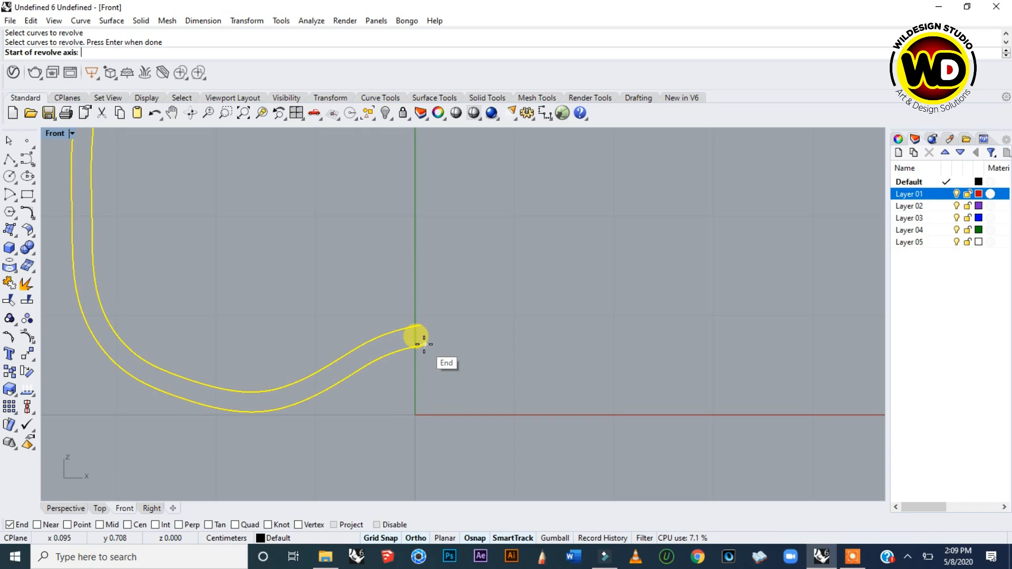
{"action": "left_click", "coordinate": [416, 335]}
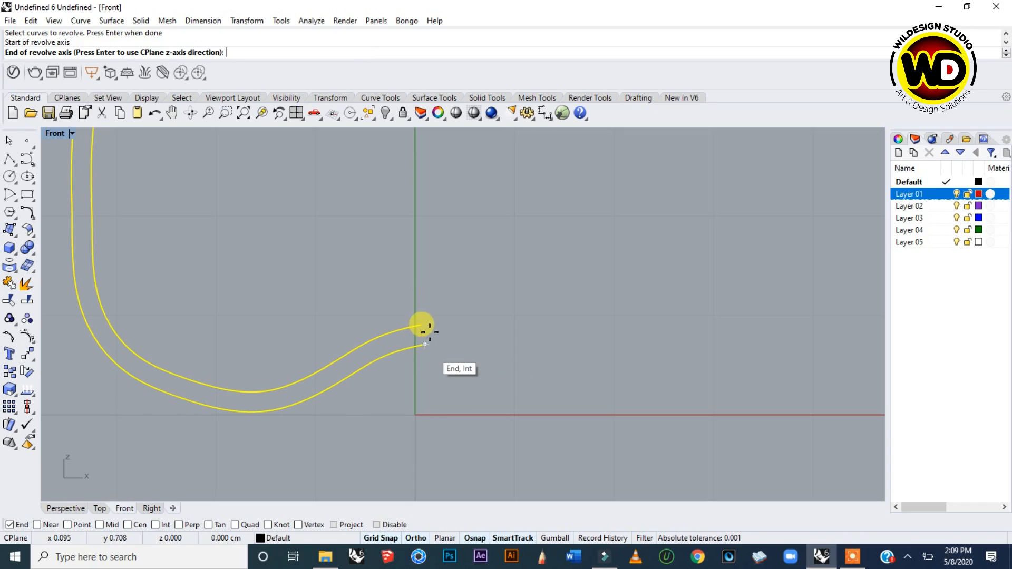
{"action": "mouse_move", "coordinate": [425, 172]}
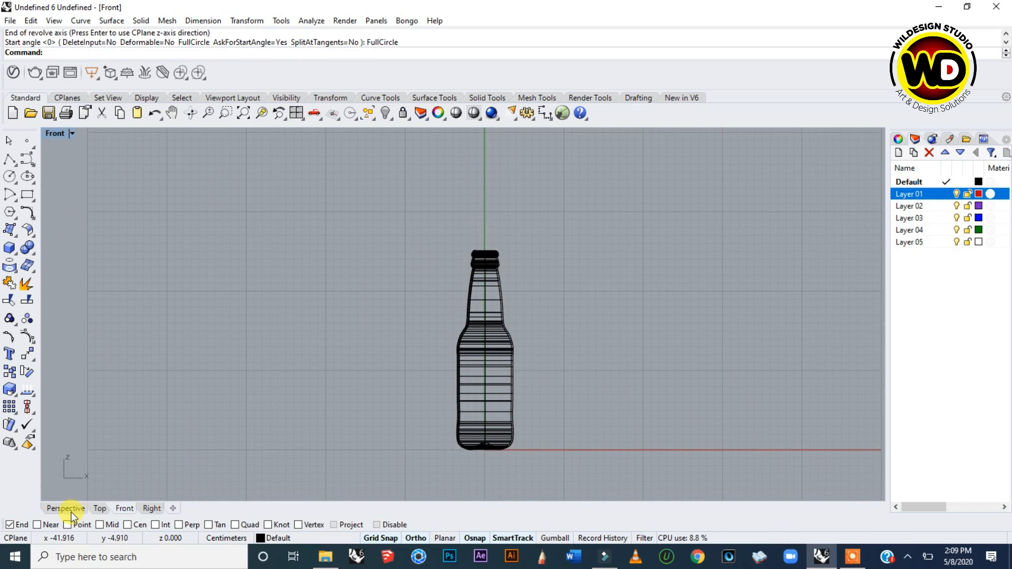
Step: View the bottle in Perspective, hiding and re-showing it to compare against the reference image
{"action": "left_click", "coordinate": [65, 508]}
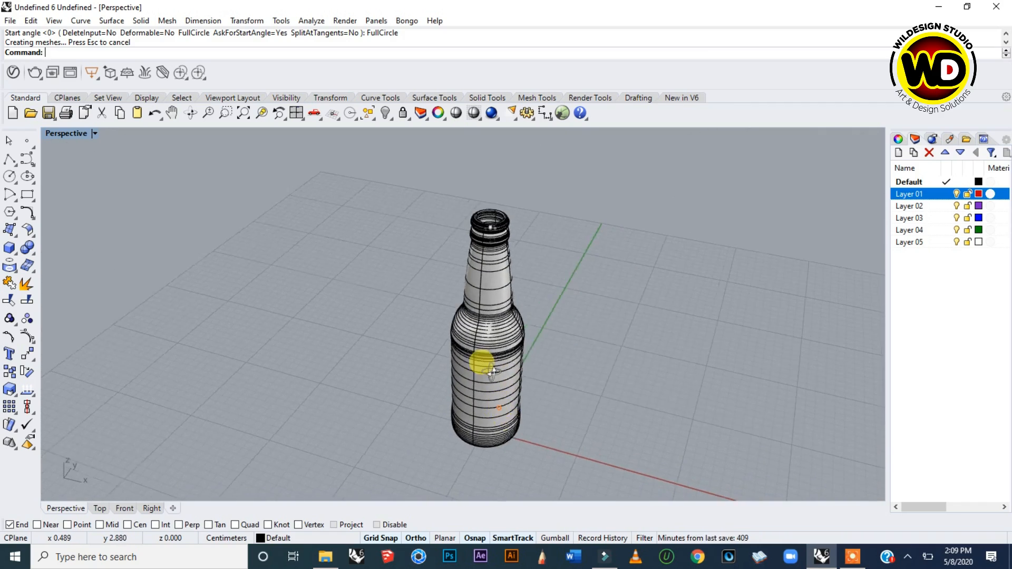
{"action": "left_click_drag", "start_coordinate": [491, 371], "coordinate": [536, 213]}
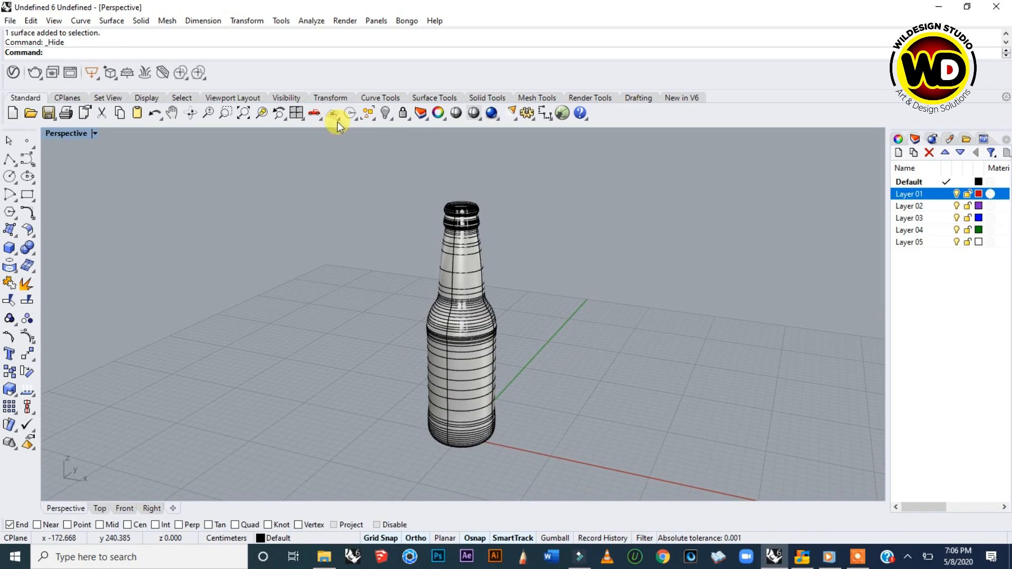
{"action": "mouse_move", "coordinate": [366, 118]}
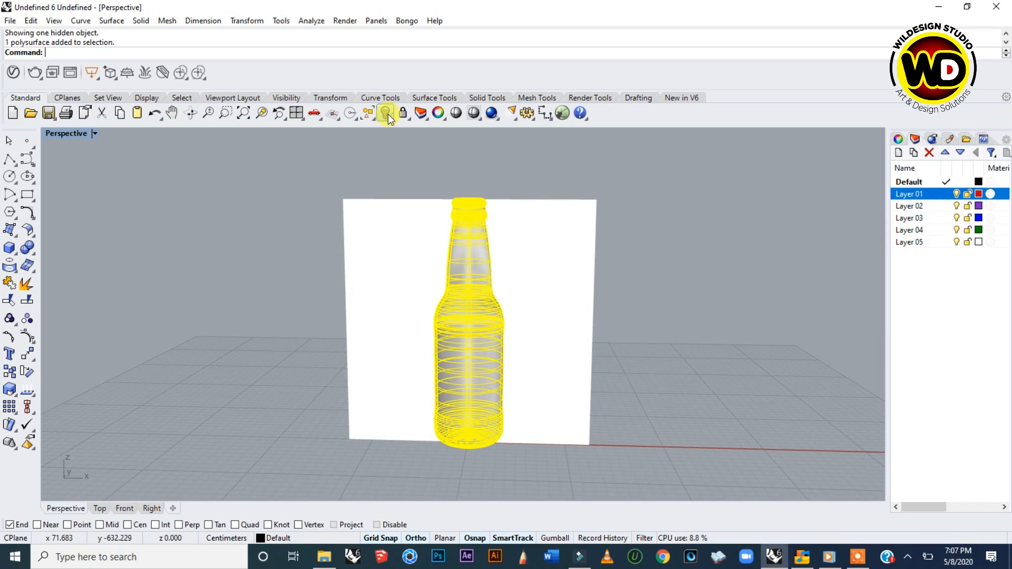
{"action": "left_click", "coordinate": [387, 113]}
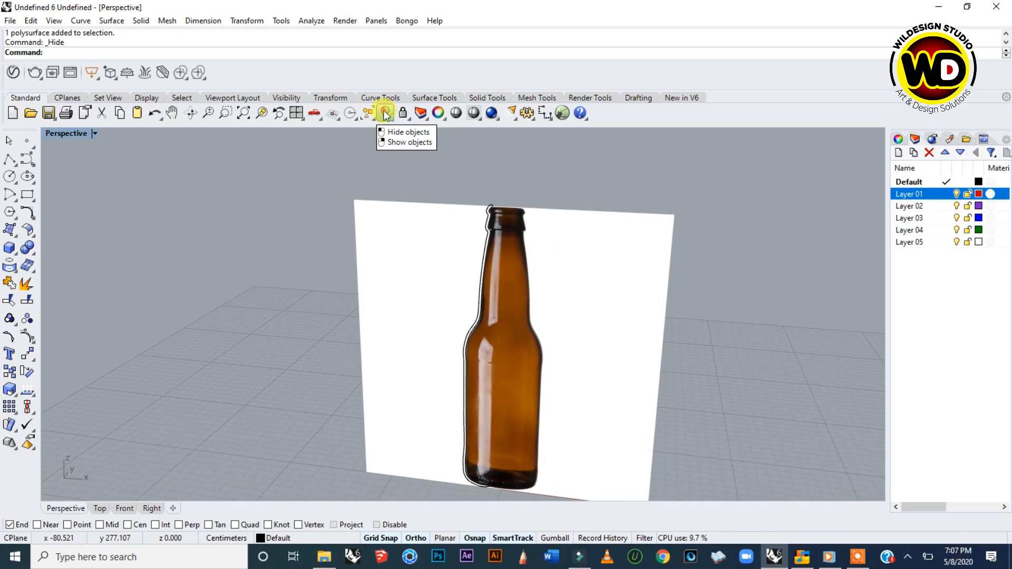
{"action": "left_click", "coordinate": [409, 142]}
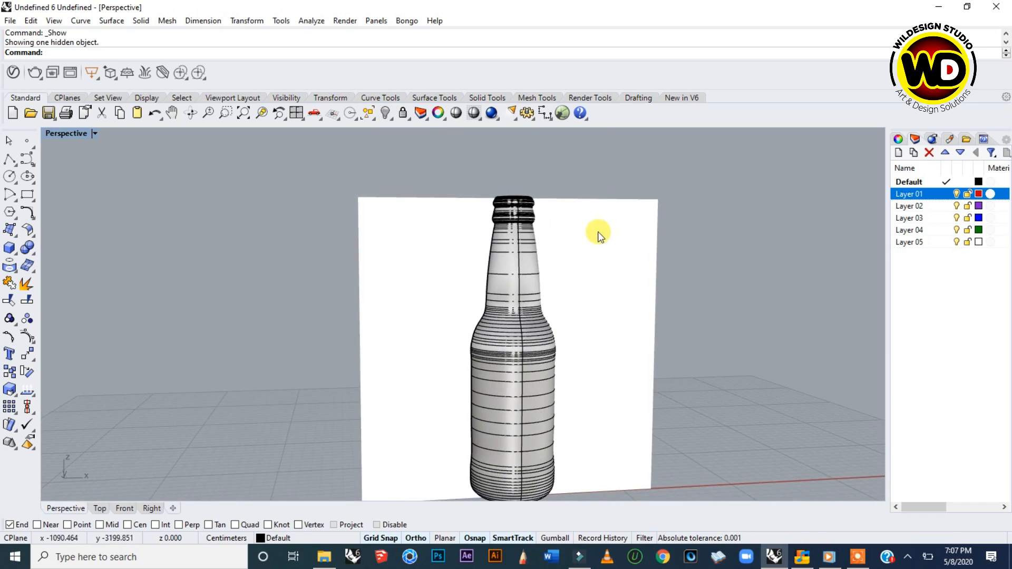
{"action": "left_click_drag", "start_coordinate": [597, 234], "coordinate": [490, 271]}
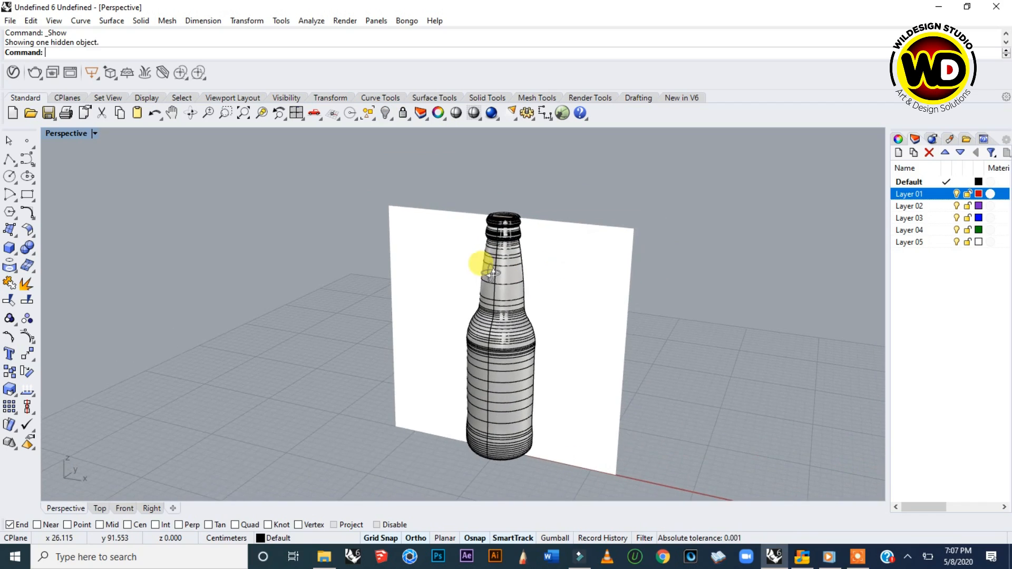
{"action": "mouse_move", "coordinate": [611, 254]}
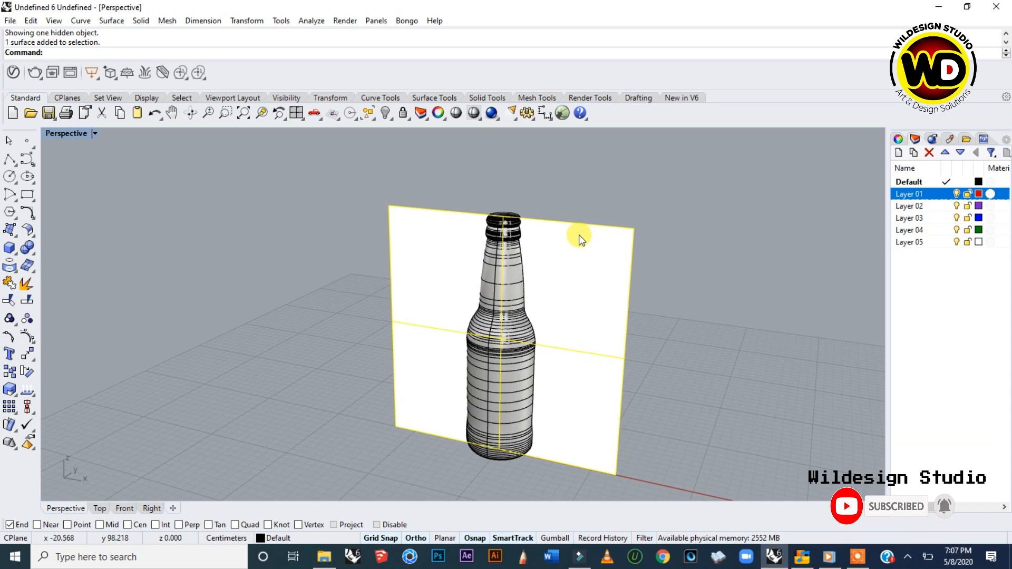
Step: Delete the reference picture plane and set the Perspective viewport to Rendered display
{"action": "key", "text": "Delete"}
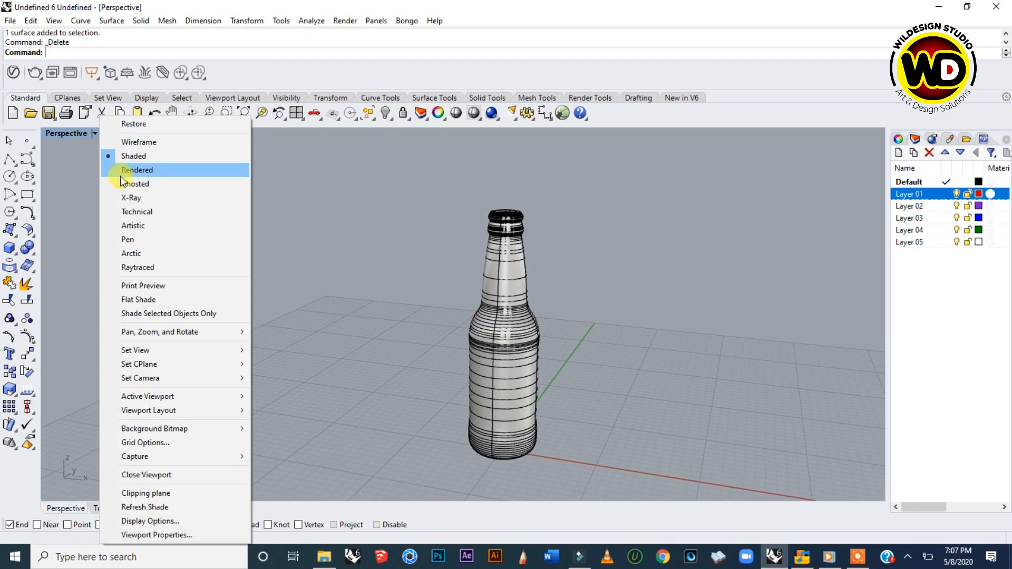
{"action": "left_click", "coordinate": [133, 183]}
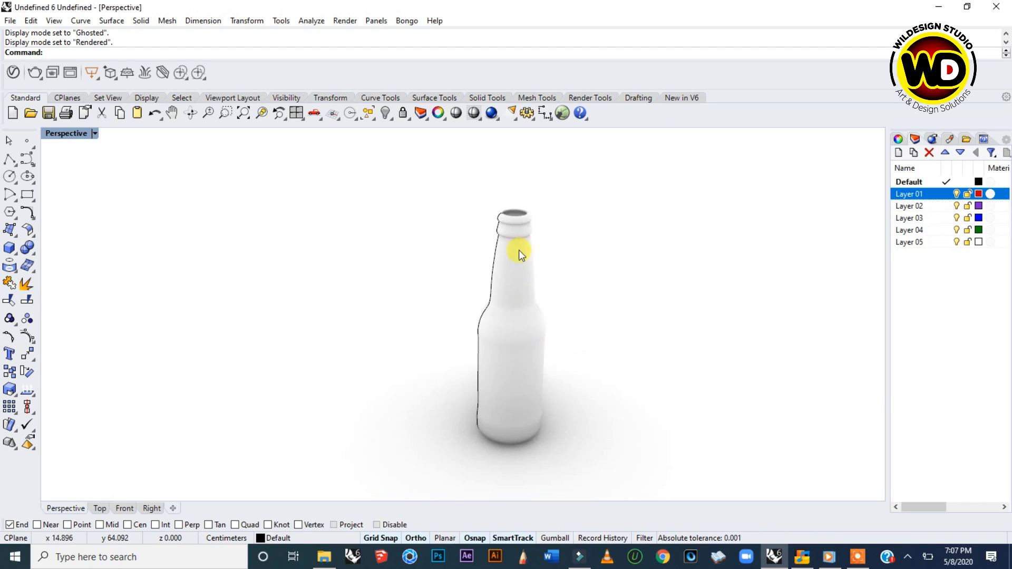
{"action": "mouse_move", "coordinate": [516, 269]}
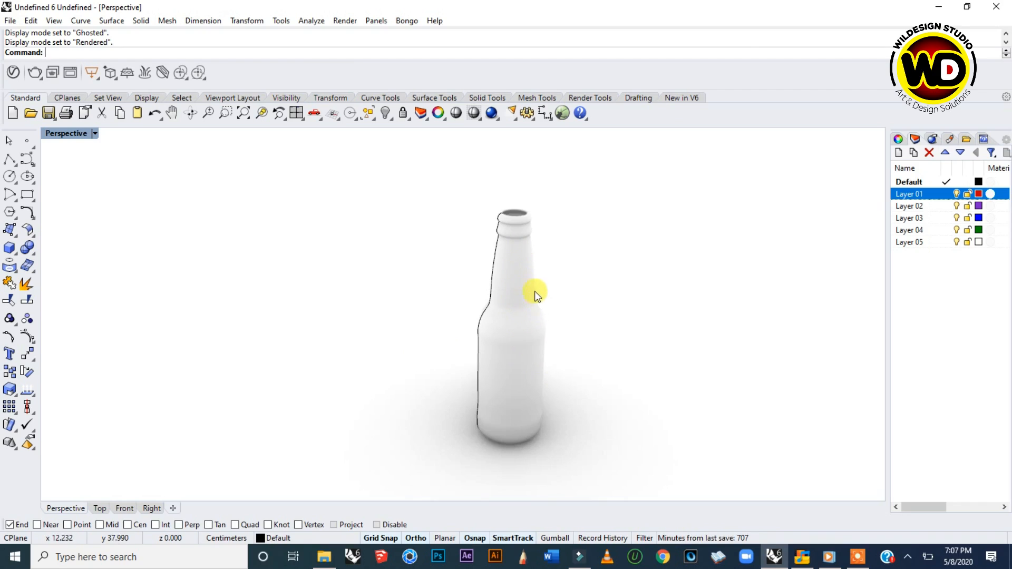
{"action": "mouse_move", "coordinate": [539, 331]}
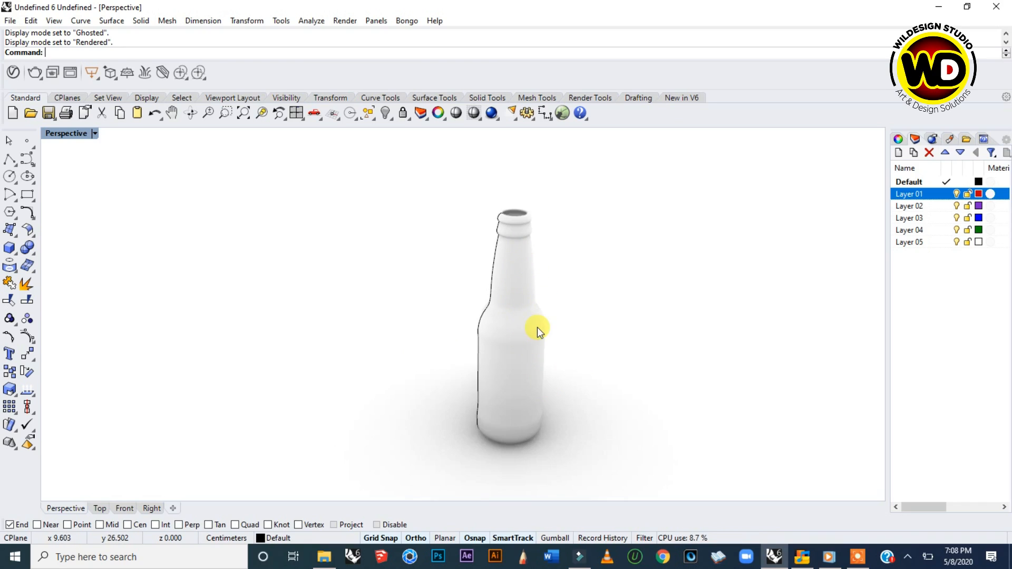
{"action": "mouse_move", "coordinate": [539, 321]}
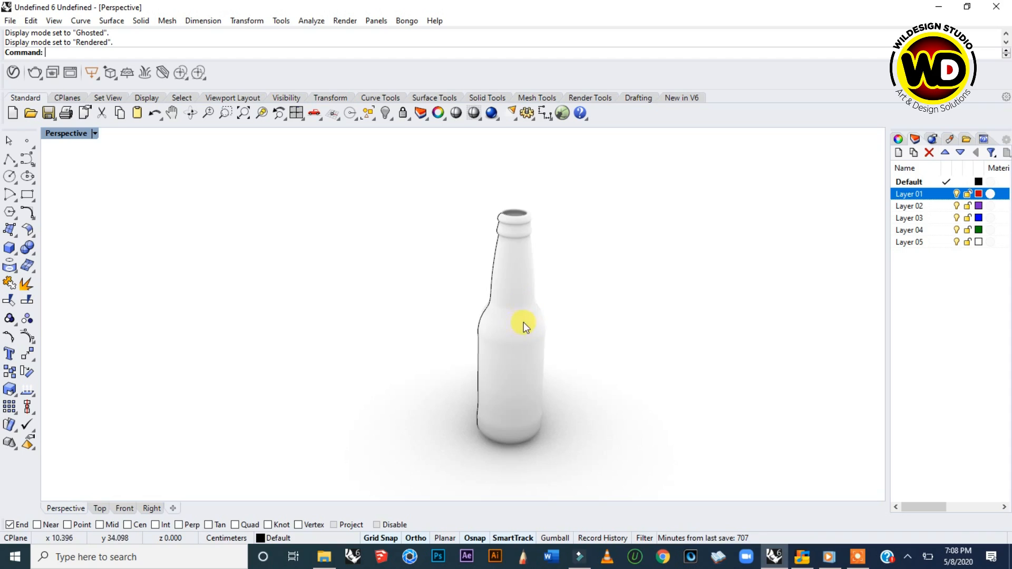
{"action": "mouse_move", "coordinate": [516, 317]}
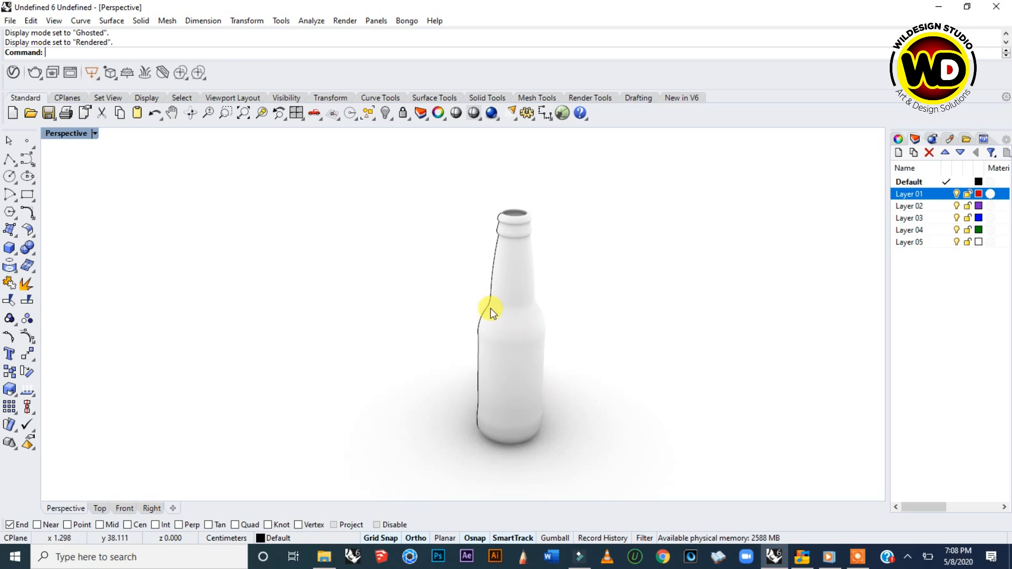
{"action": "mouse_move", "coordinate": [290, 256]}
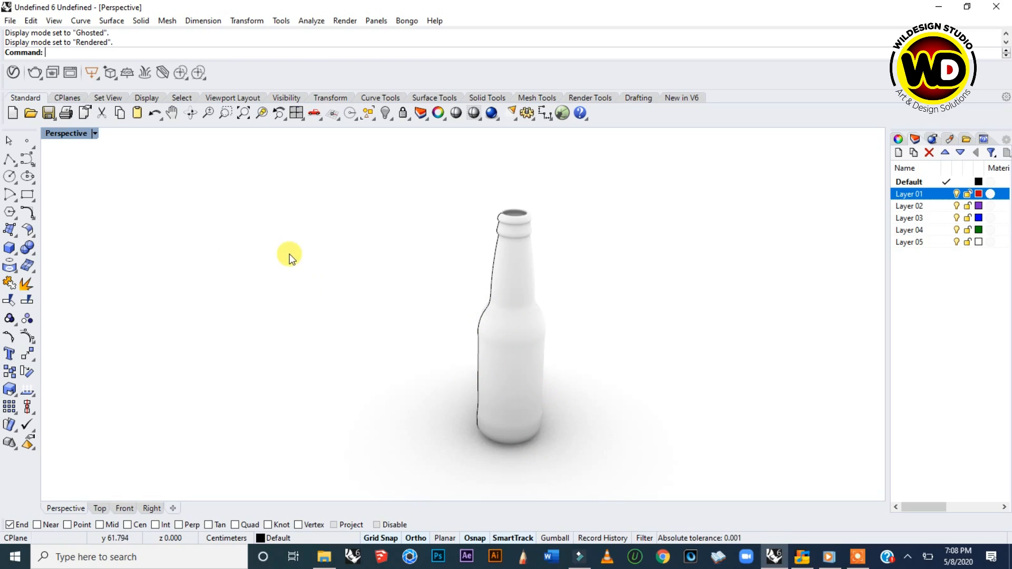